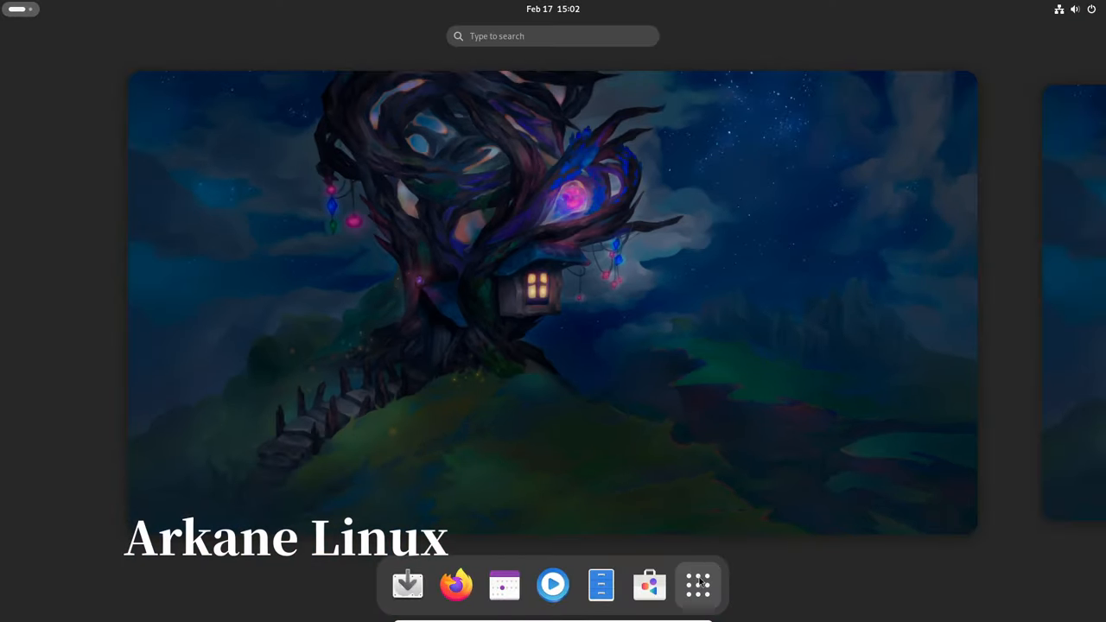
# Search Activities for 'termin' and launch Console to check the kernel version (6.7.4-arch1-1)
pyautogui.click(698, 584)
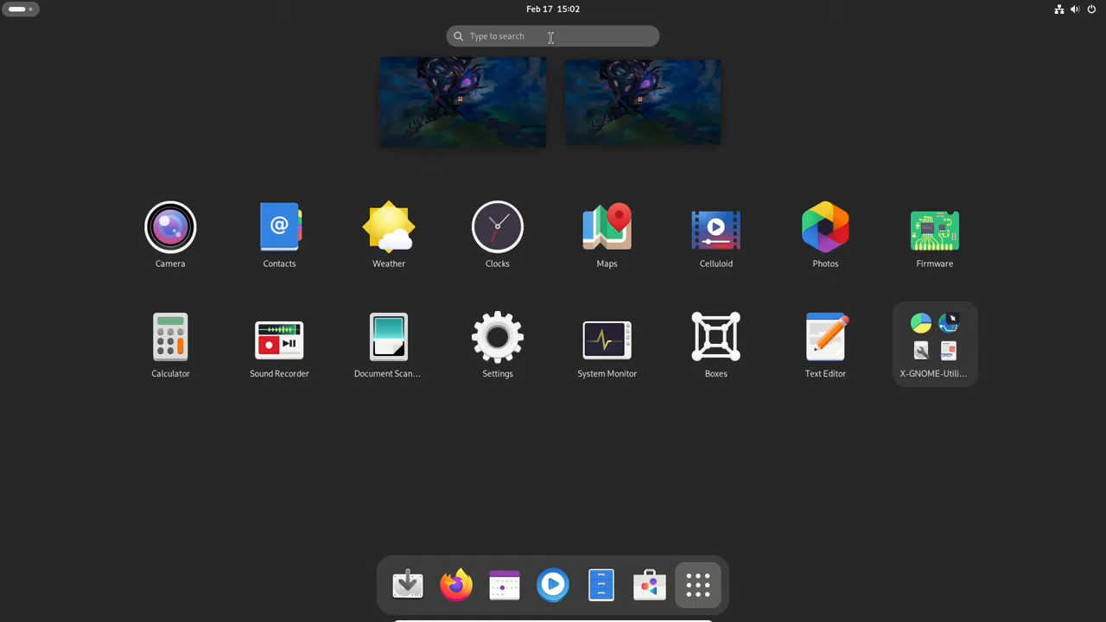
pyautogui.write('termin')
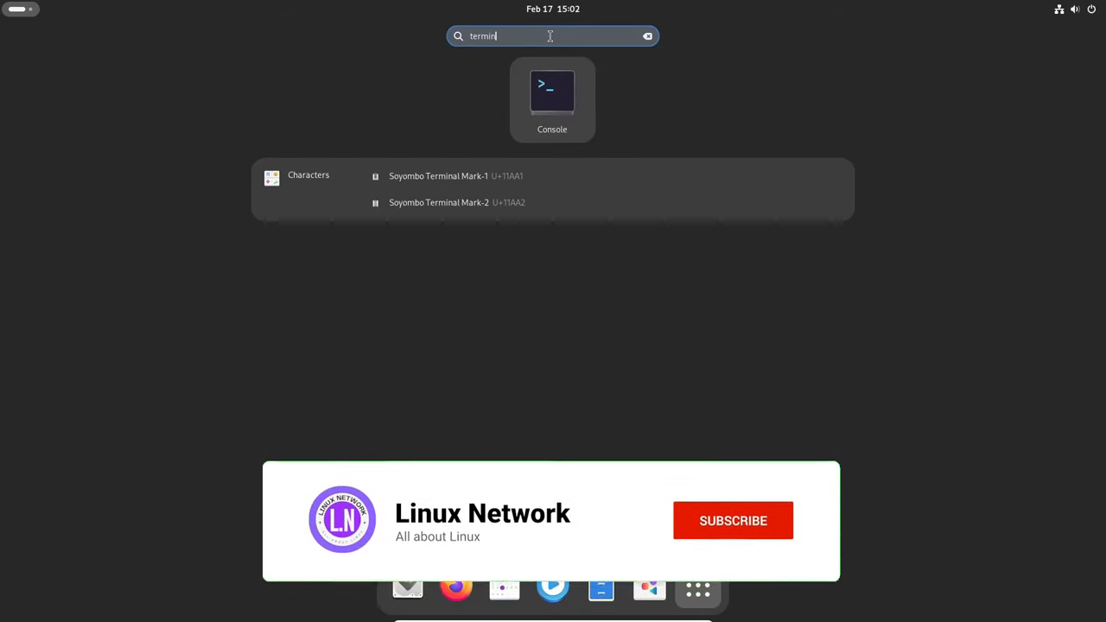
pyautogui.click(553, 98)
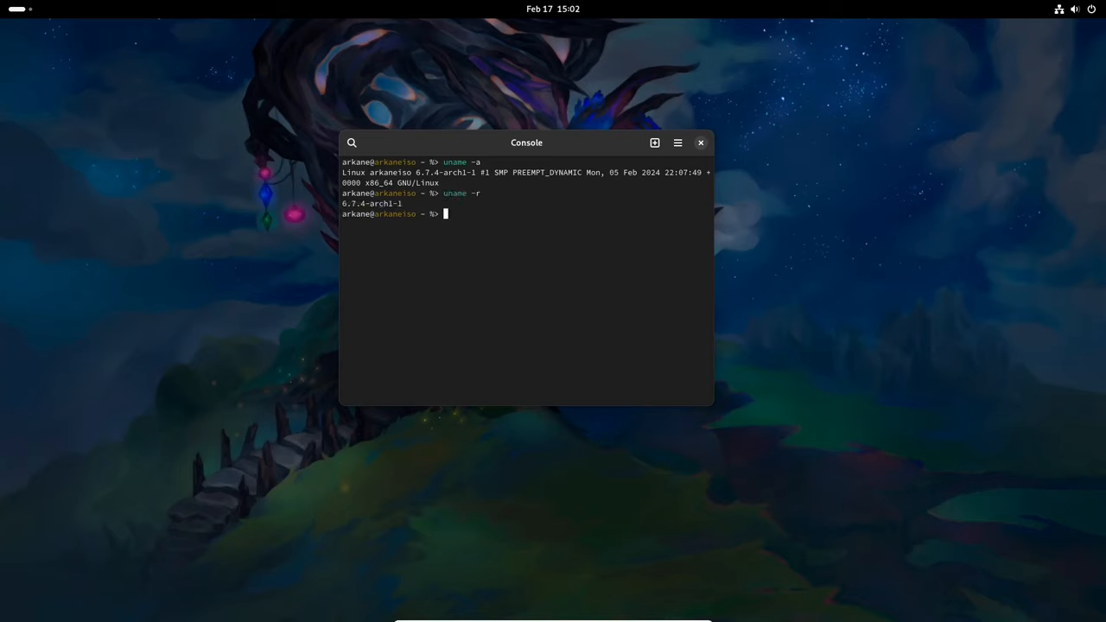
# Review the About page (Arkane Linux on VirtualBox, Ryzen 5 5600, 14.3 GB) and close Settings
pyautogui.click(702, 142)
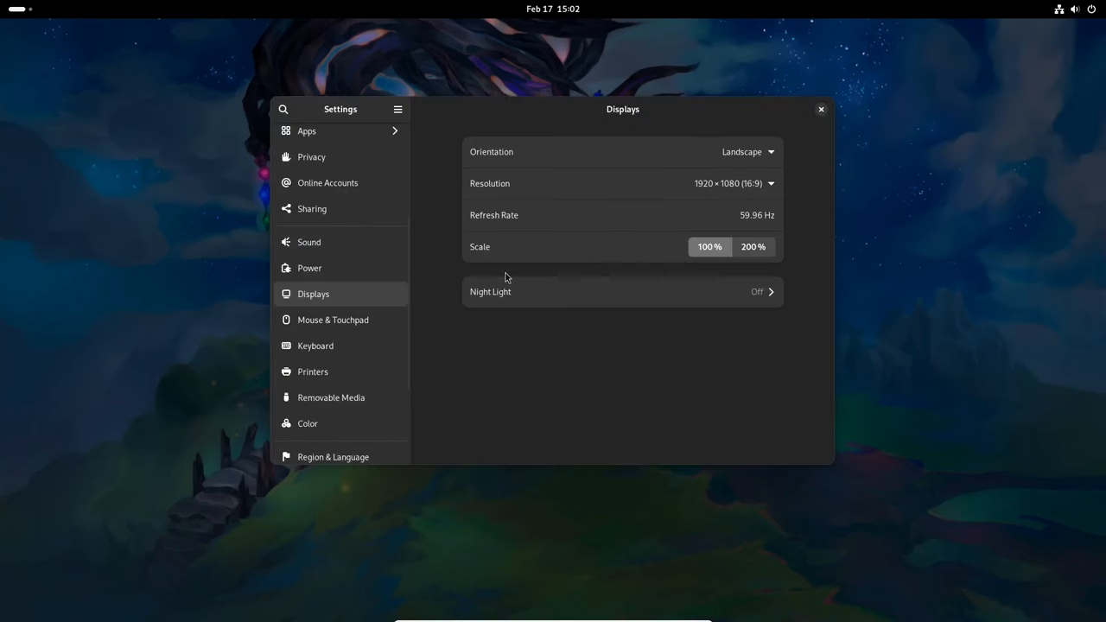
pyautogui.click(308, 447)
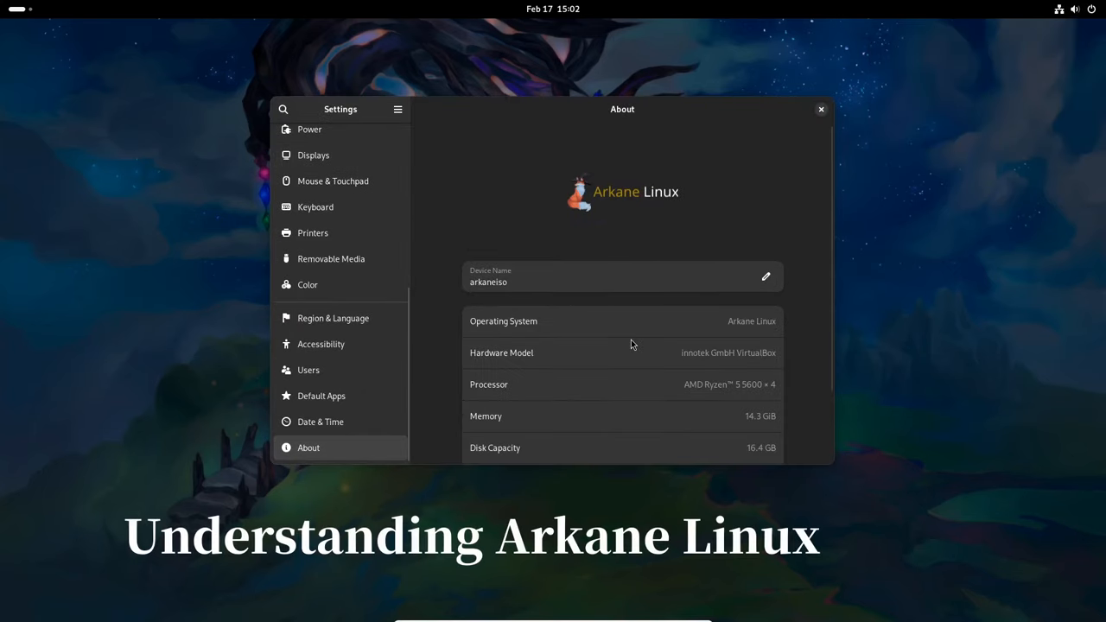
pyautogui.moveTo(640, 339)
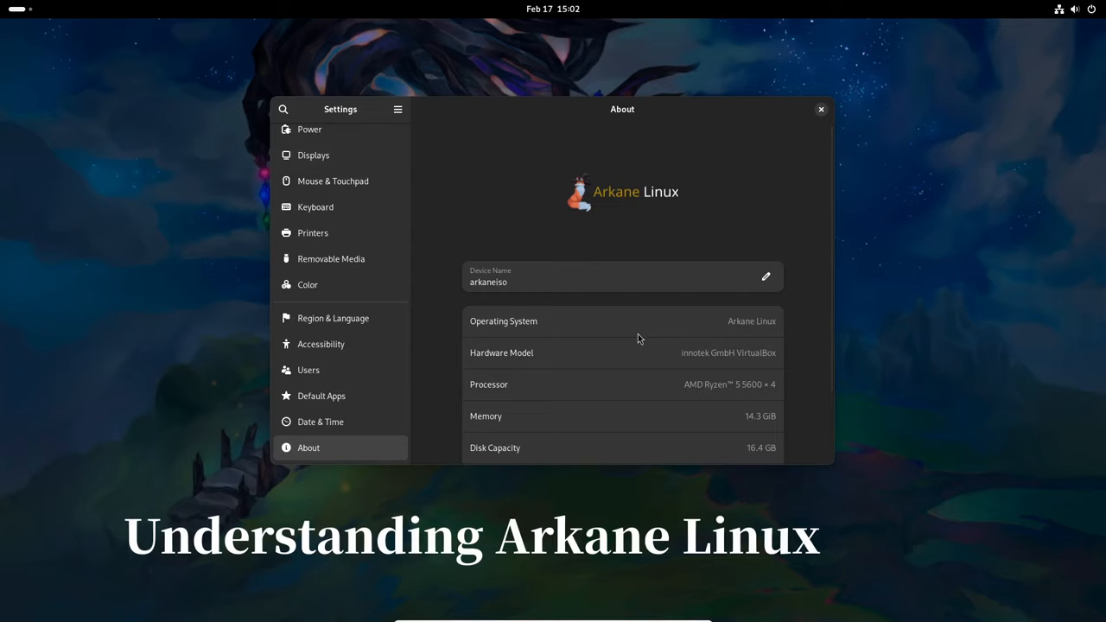
pyautogui.scroll(-3)
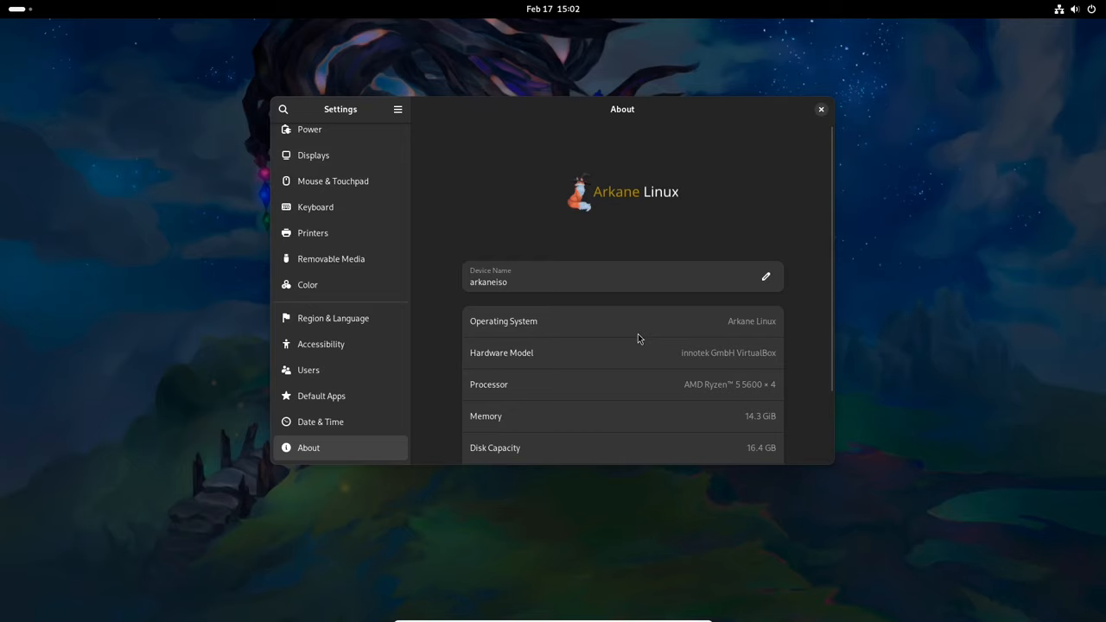
pyautogui.moveTo(819, 111)
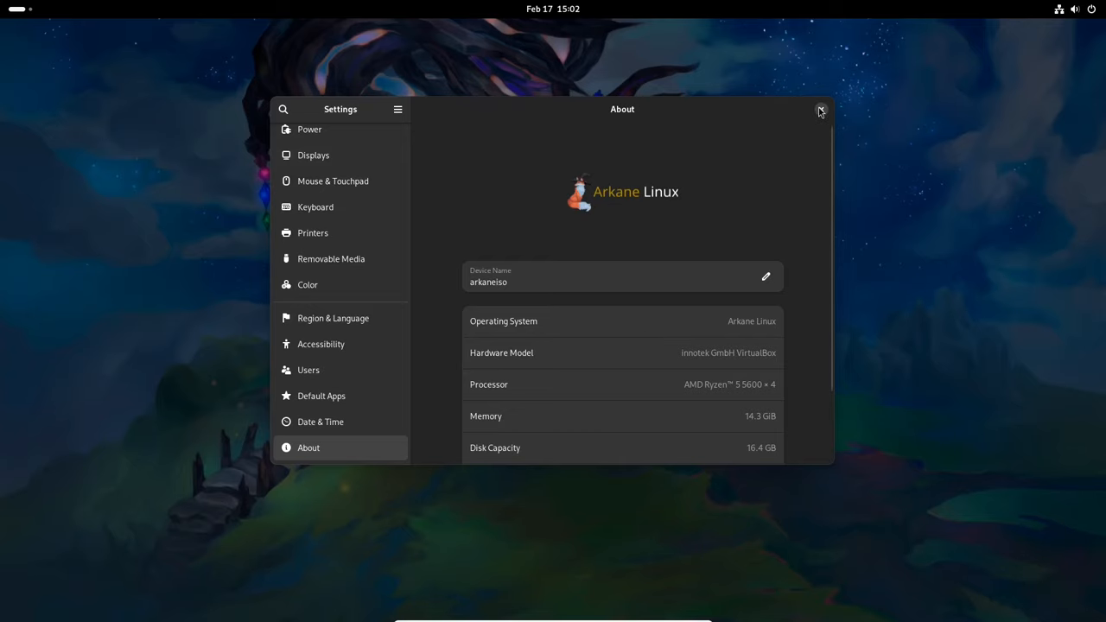
pyautogui.click(819, 111)
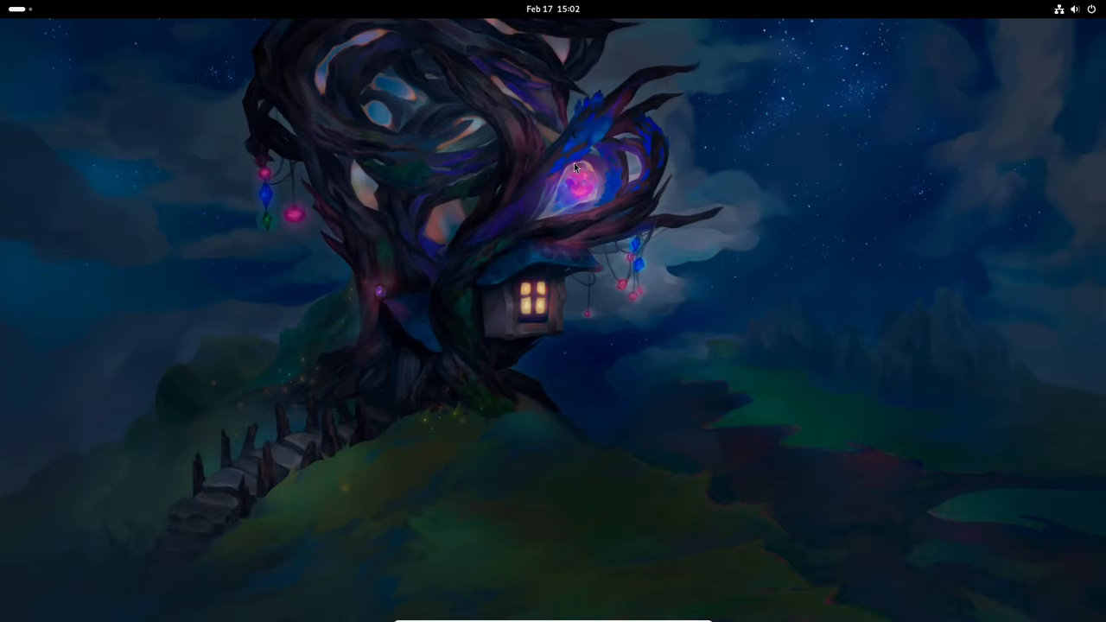
# View the About Files dialog reporting version 45.2.1 and dismiss it
pyautogui.press('Super')
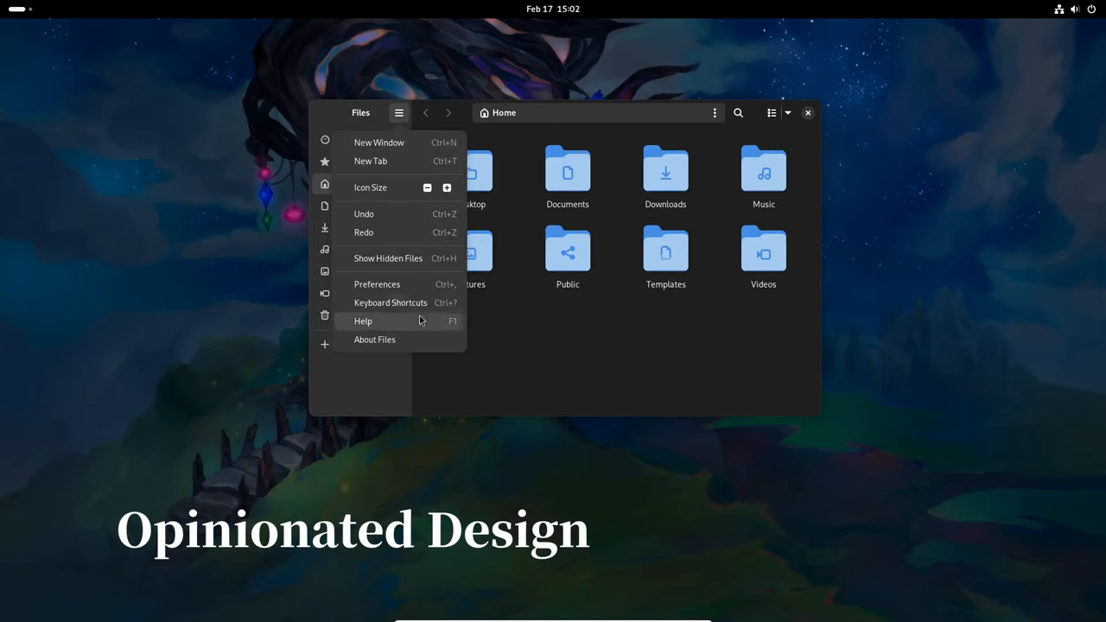
pyautogui.click(373, 339)
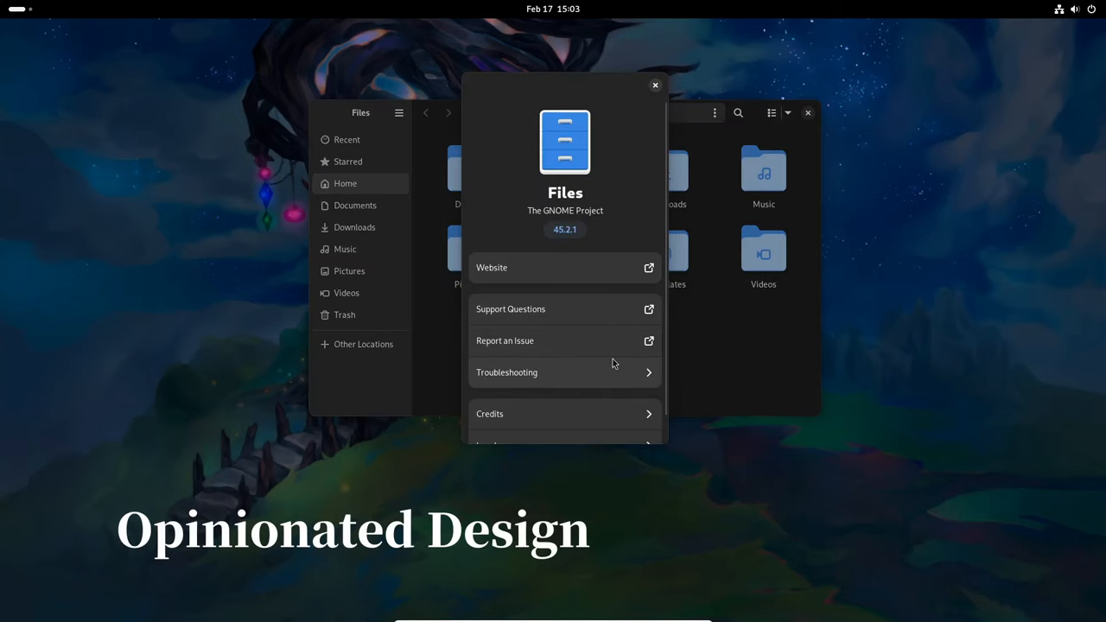
pyautogui.click(655, 86)
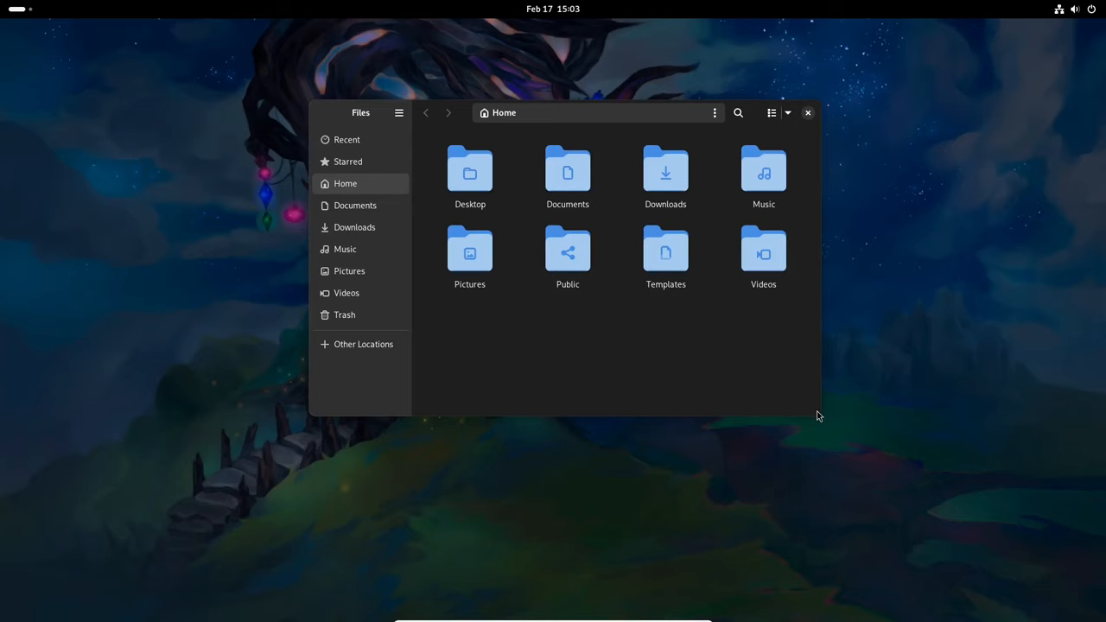
pyautogui.moveTo(817, 390)
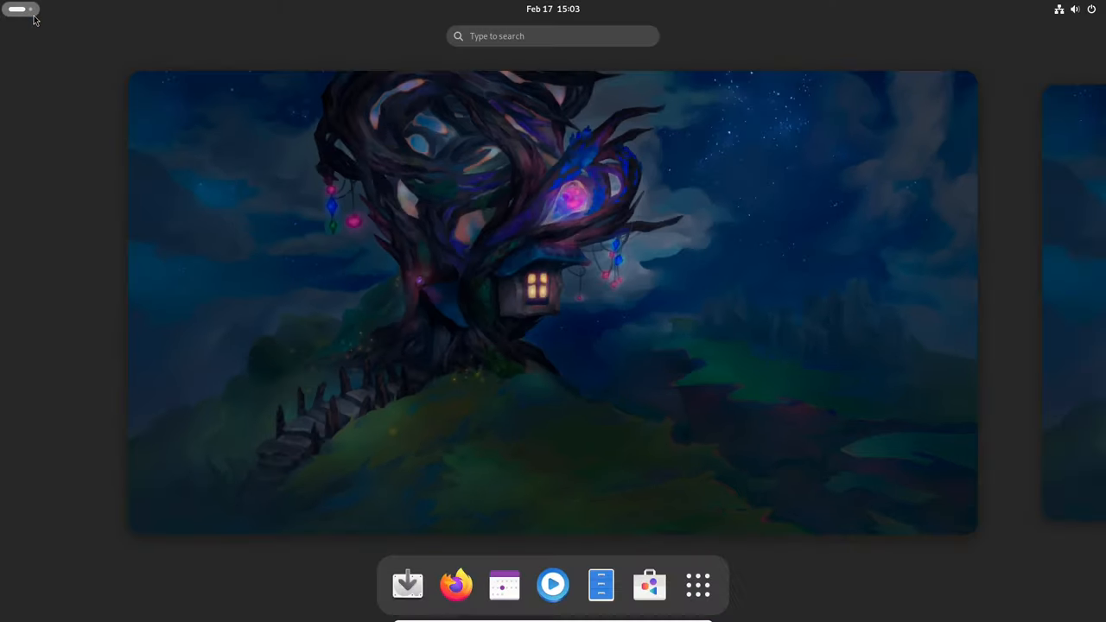
pyautogui.moveTo(408, 584)
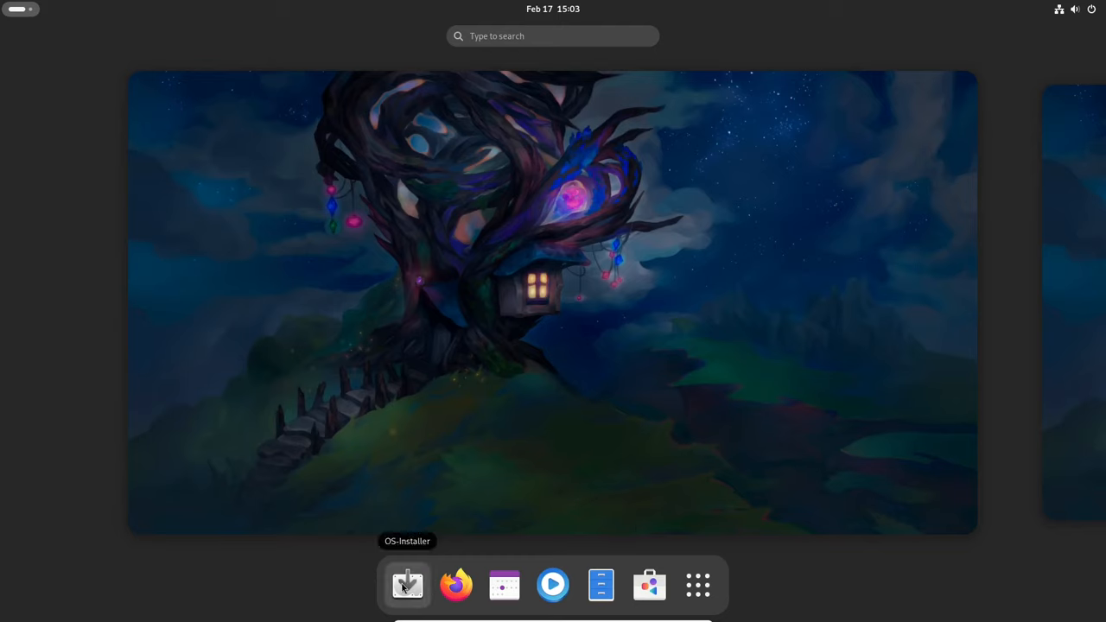
pyautogui.moveTo(504, 585)
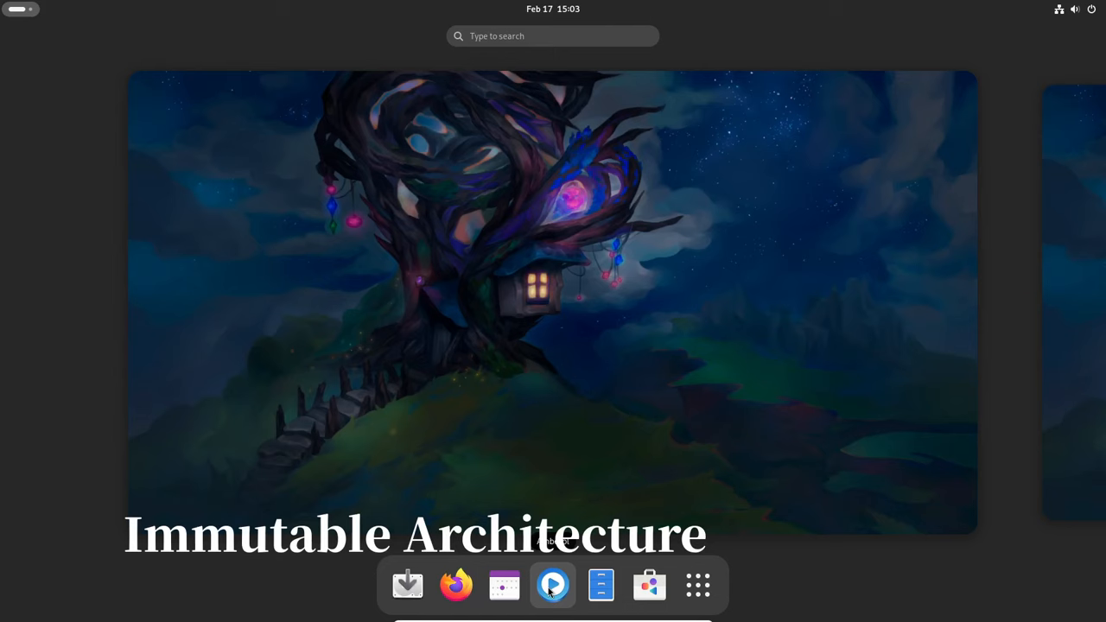
pyautogui.click(553, 584)
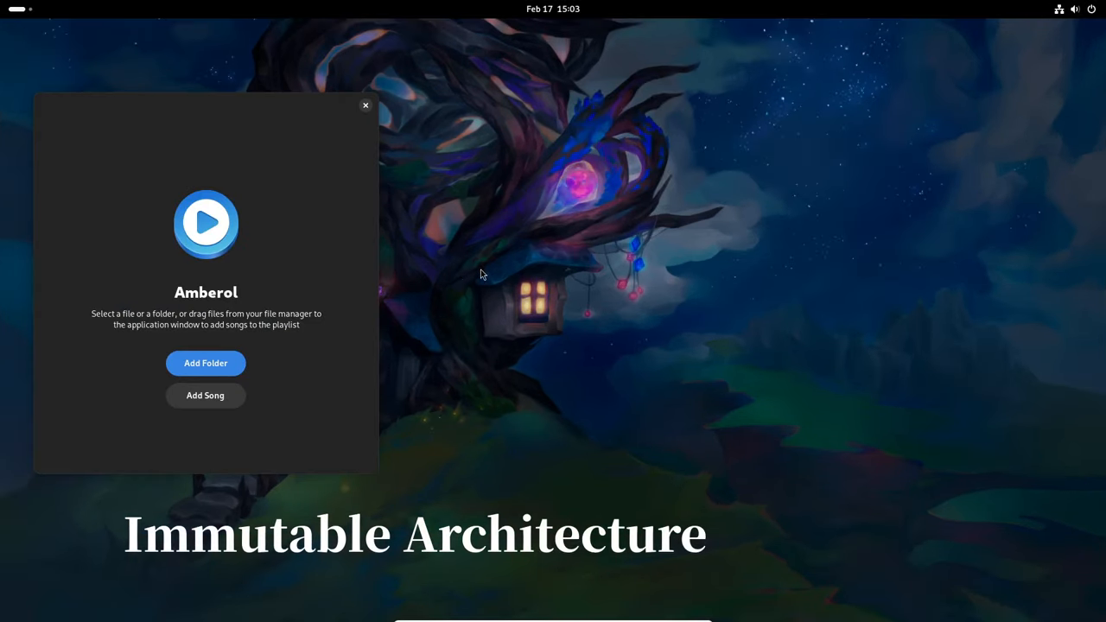
pyautogui.moveTo(226, 121)
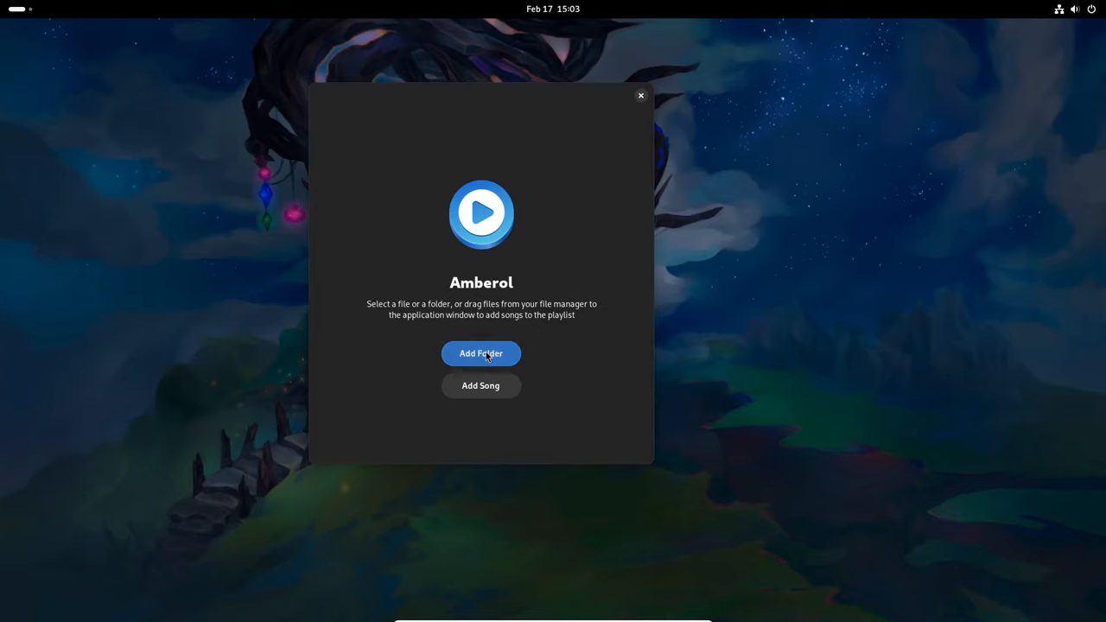
pyautogui.moveTo(605, 118)
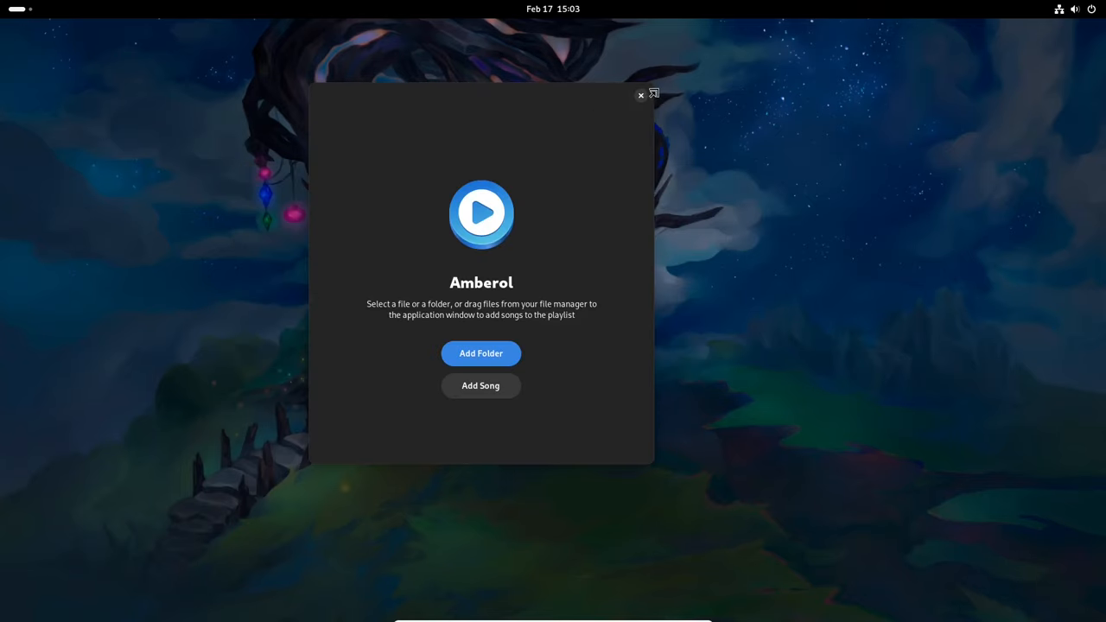
pyautogui.click(639, 95)
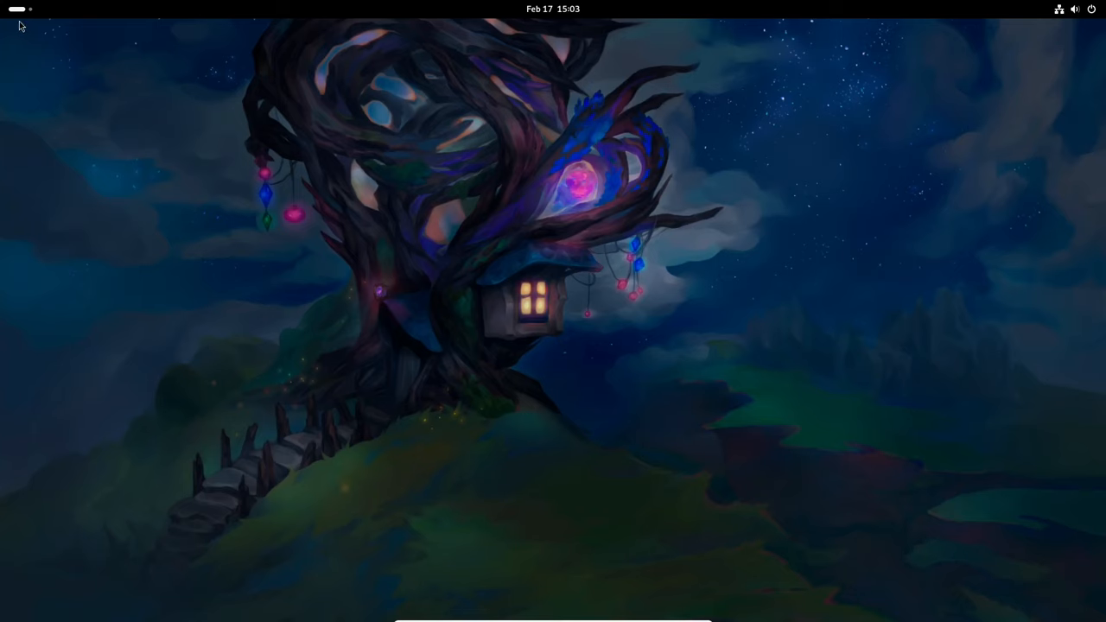
# Show the full app grid and browse the X-GNOME-Utilities folder (Disks, Logs, Console)
pyautogui.click(698, 584)
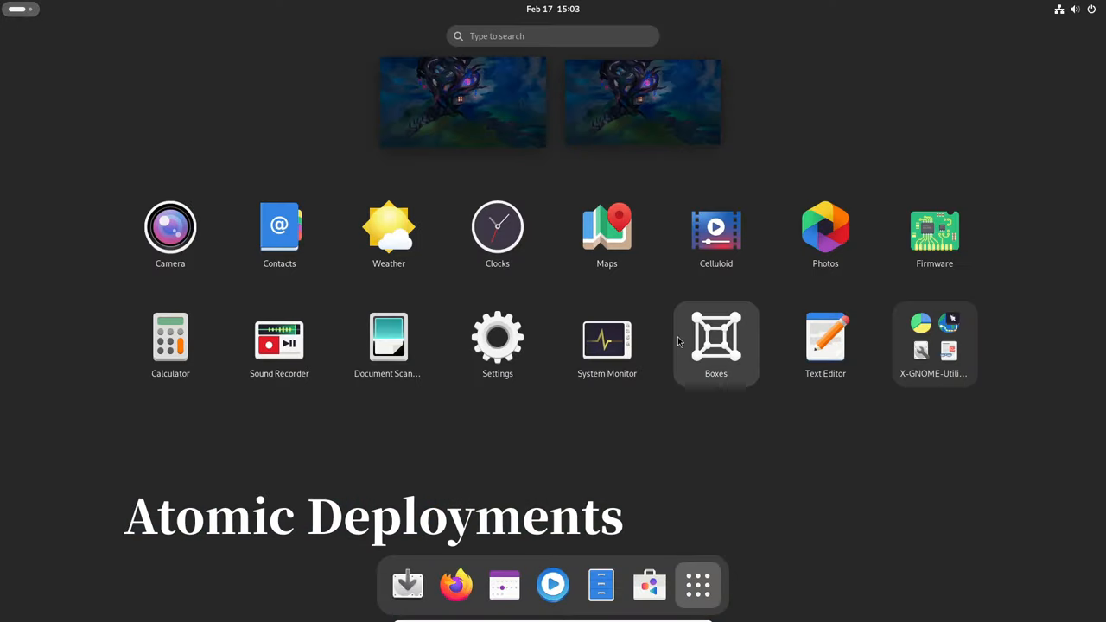
pyautogui.click(933, 342)
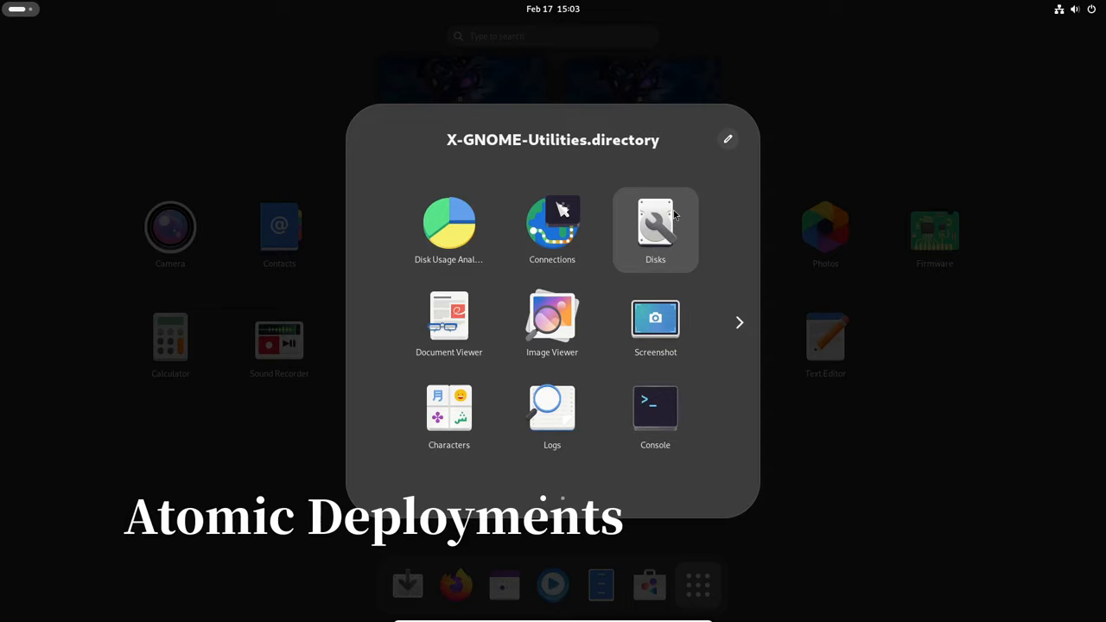
pyautogui.click(740, 324)
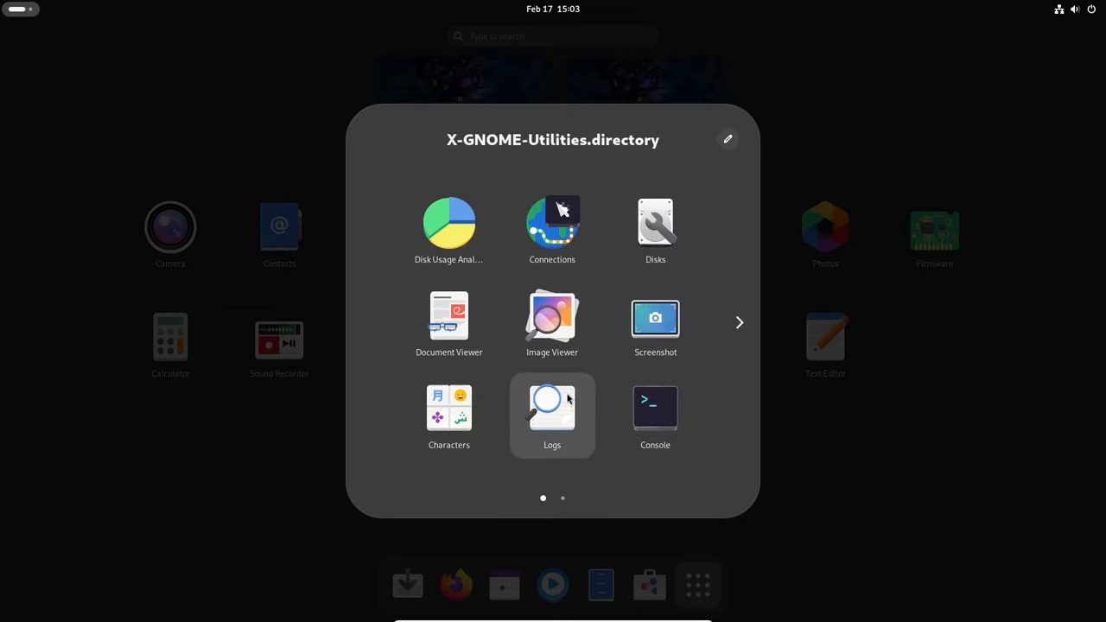
pyautogui.moveTo(739, 323)
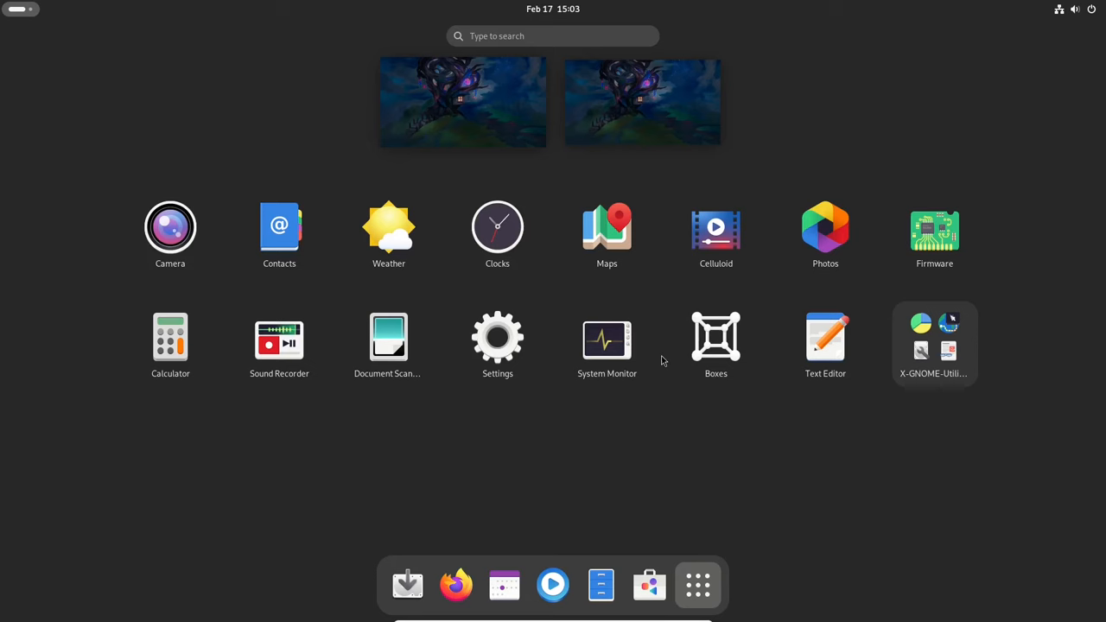
# Check System Monitor's About dialog (version 45.0.2), then look at the top-bar calendar and quick settings
pyautogui.click(607, 337)
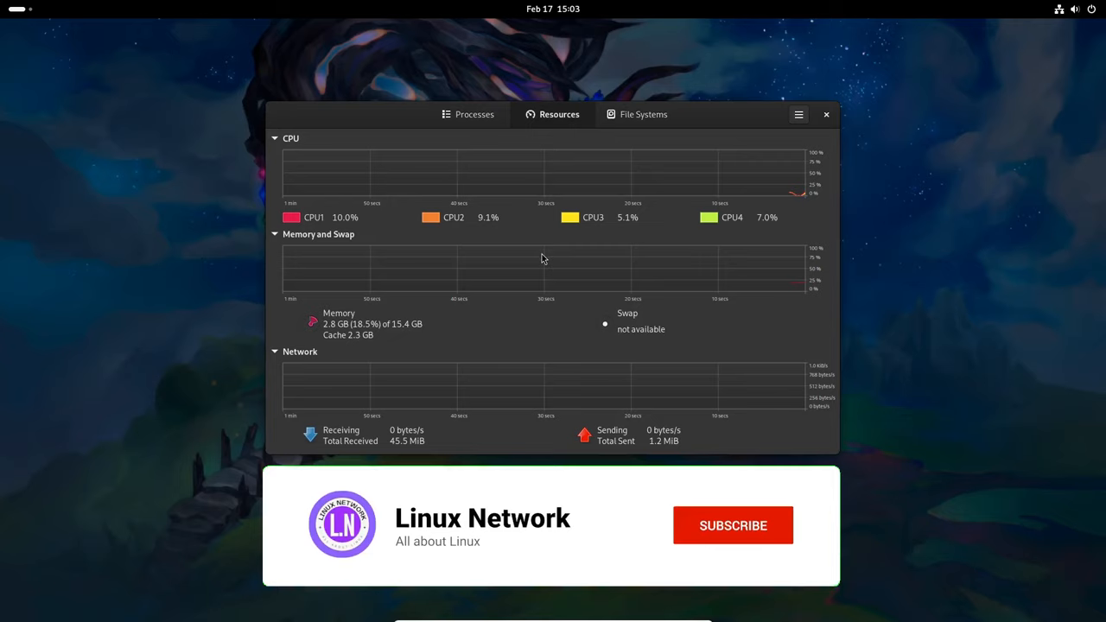
pyautogui.click(798, 114)
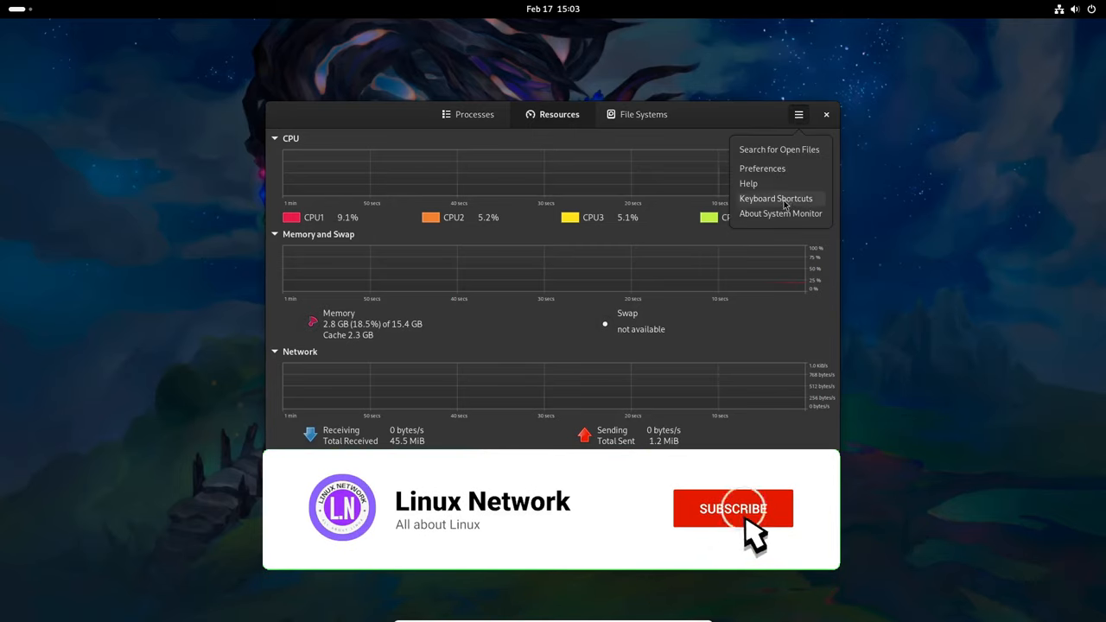
pyautogui.click(781, 214)
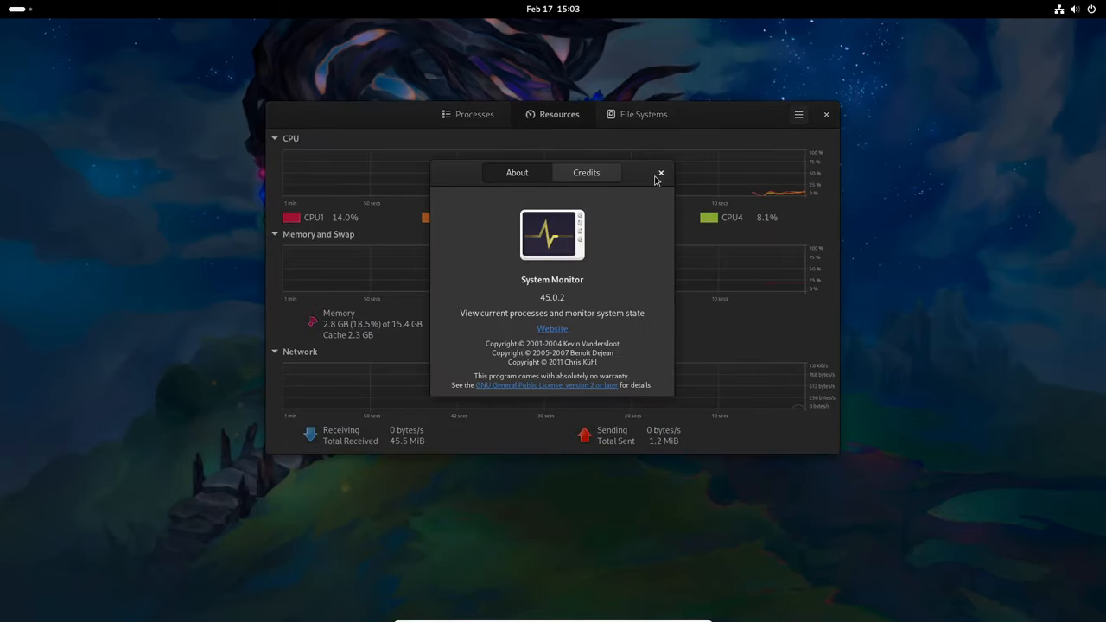
pyautogui.click(660, 173)
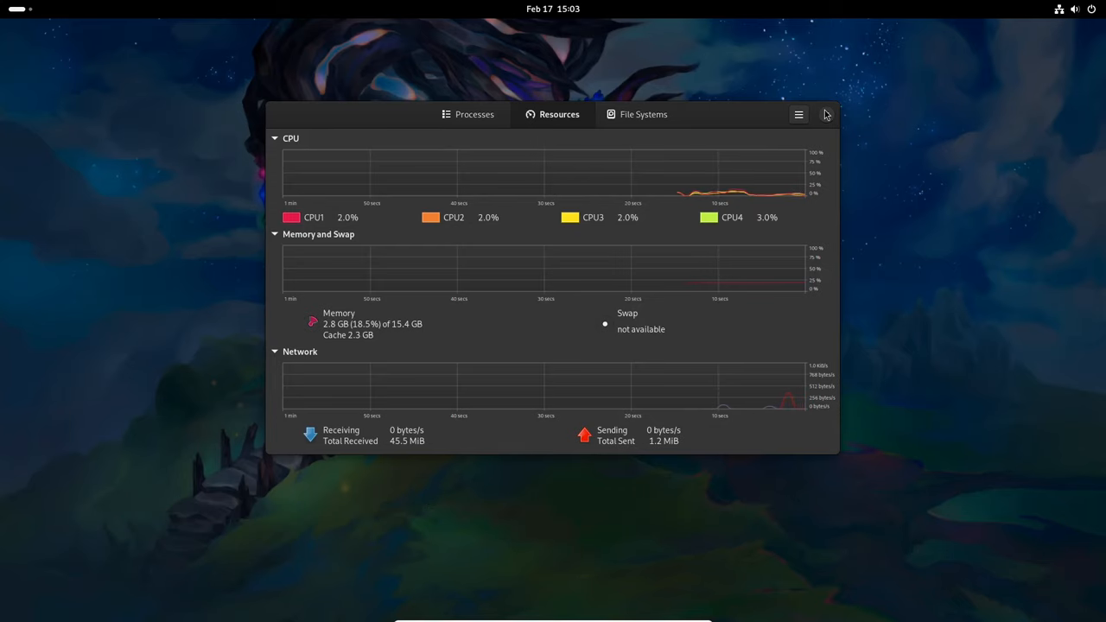
pyautogui.click(553, 9)
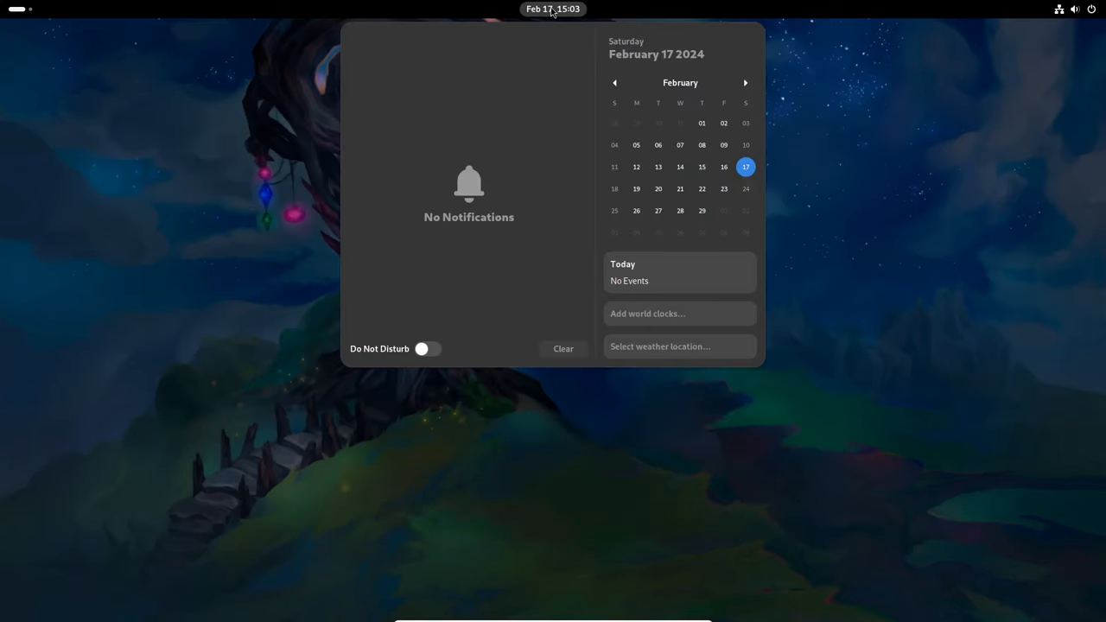
pyautogui.click(1075, 9)
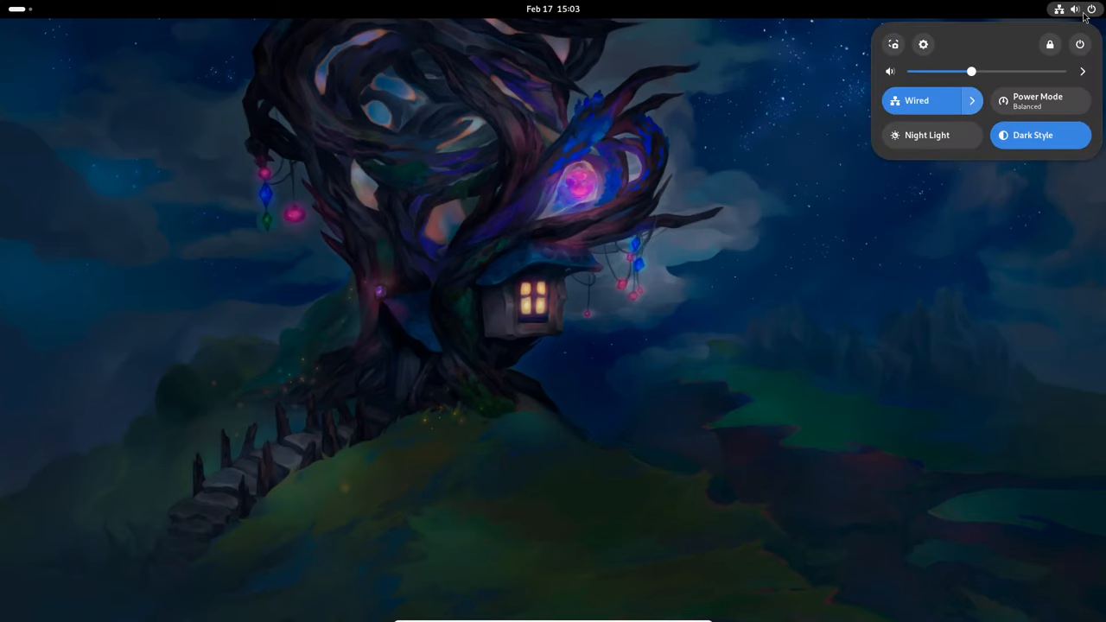
pyautogui.moveTo(943, 48)
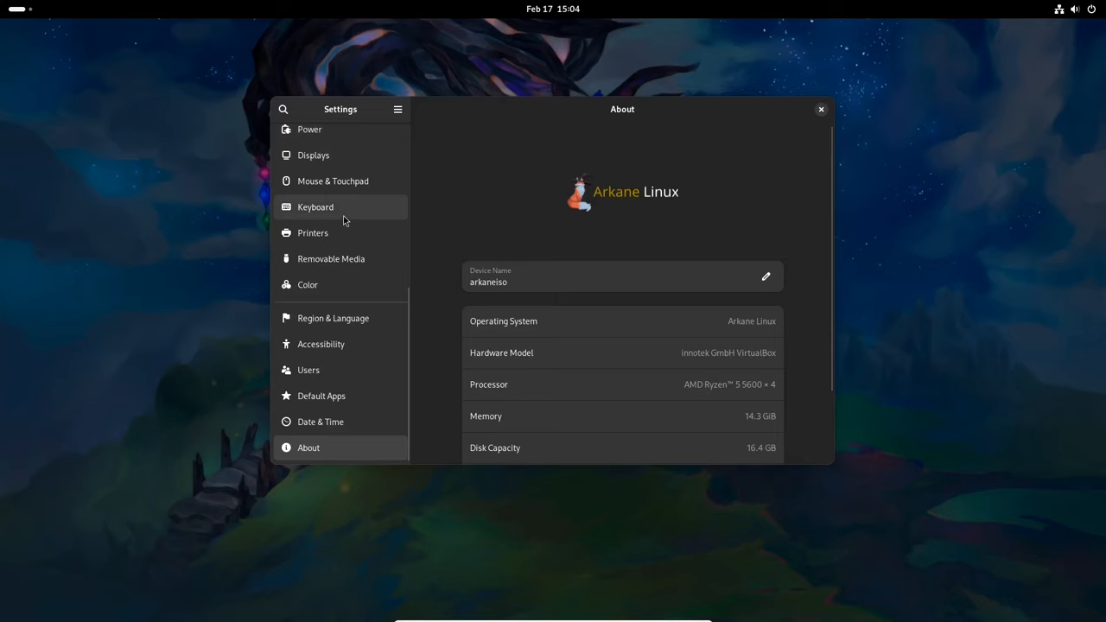
# Browse the Network, Bluetooth, Appearance, Notifications, Search, Multitasking and Apps pages
pyautogui.click(314, 138)
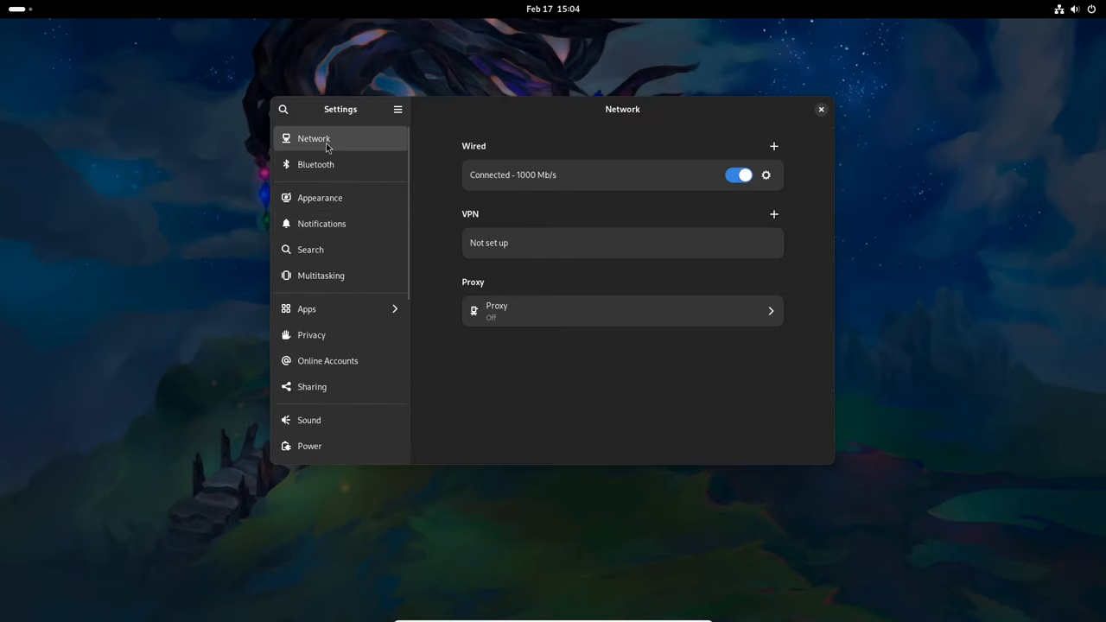
pyautogui.click(314, 164)
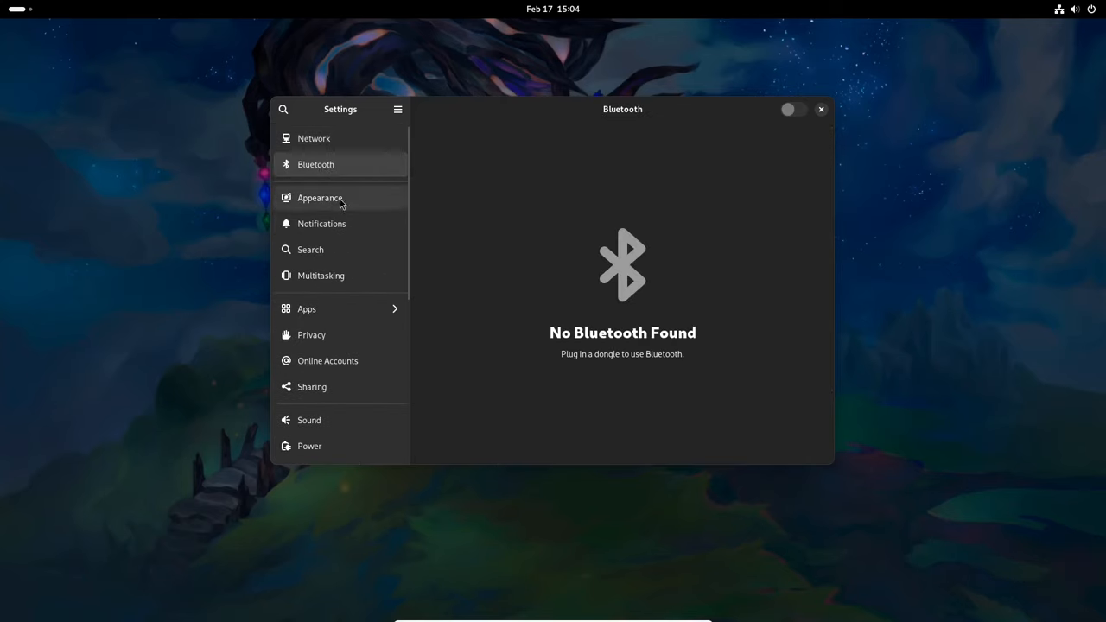
pyautogui.click(320, 197)
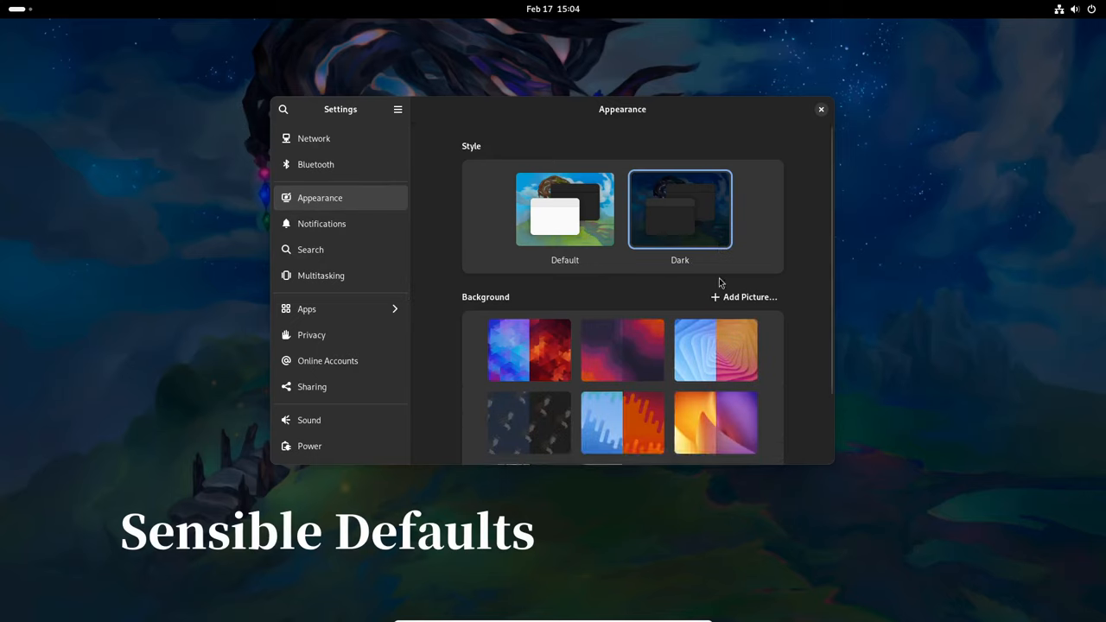
pyautogui.click(322, 224)
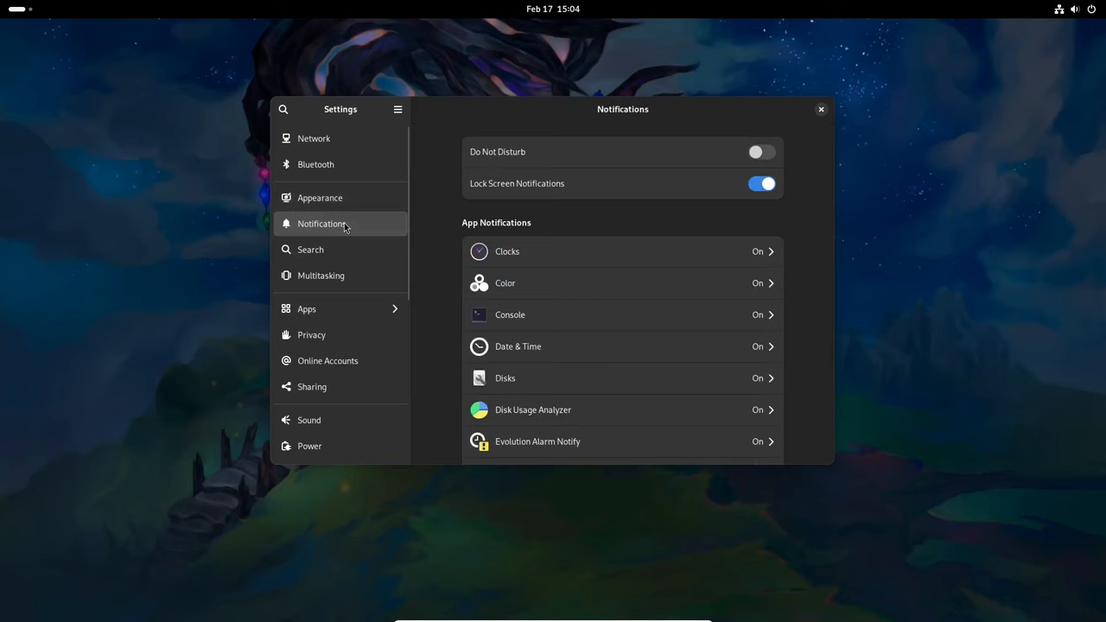
pyautogui.scroll(-3)
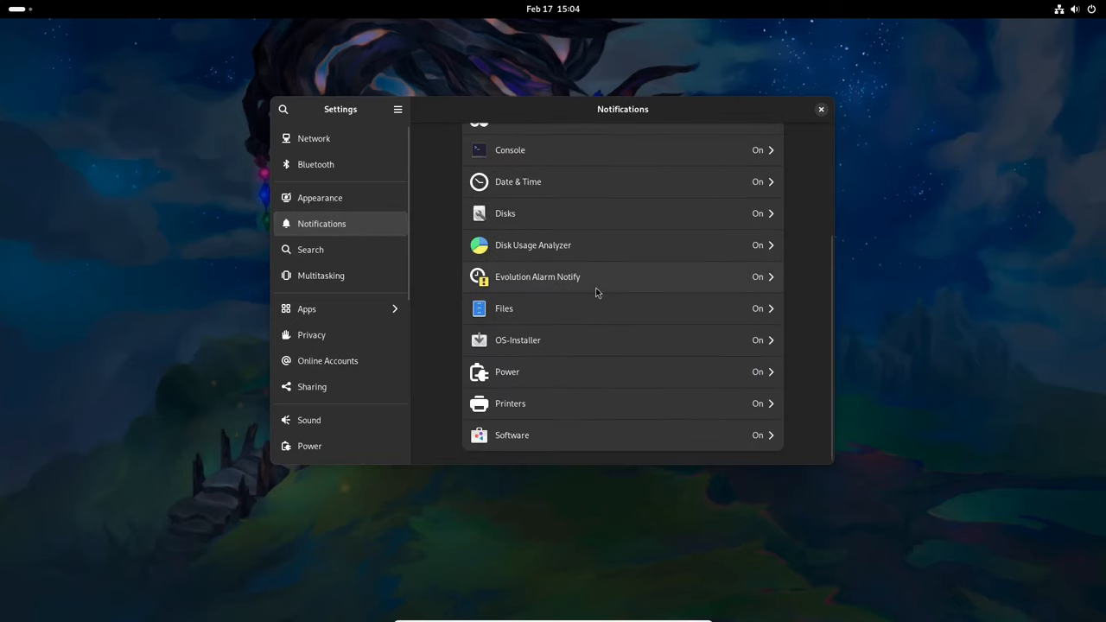
pyautogui.click(311, 249)
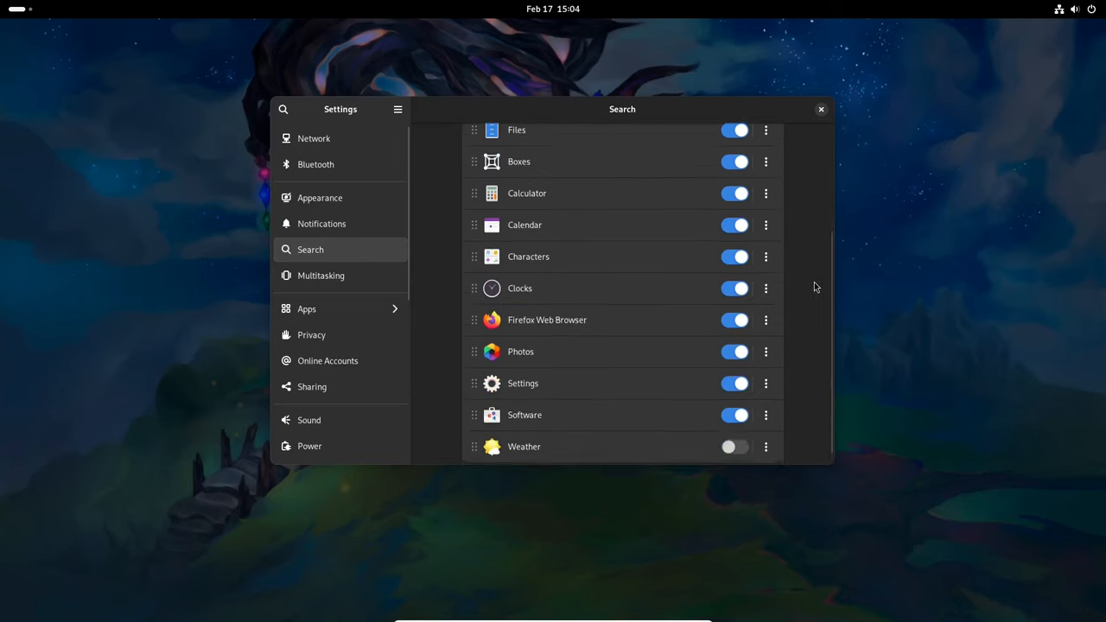
pyautogui.click(321, 275)
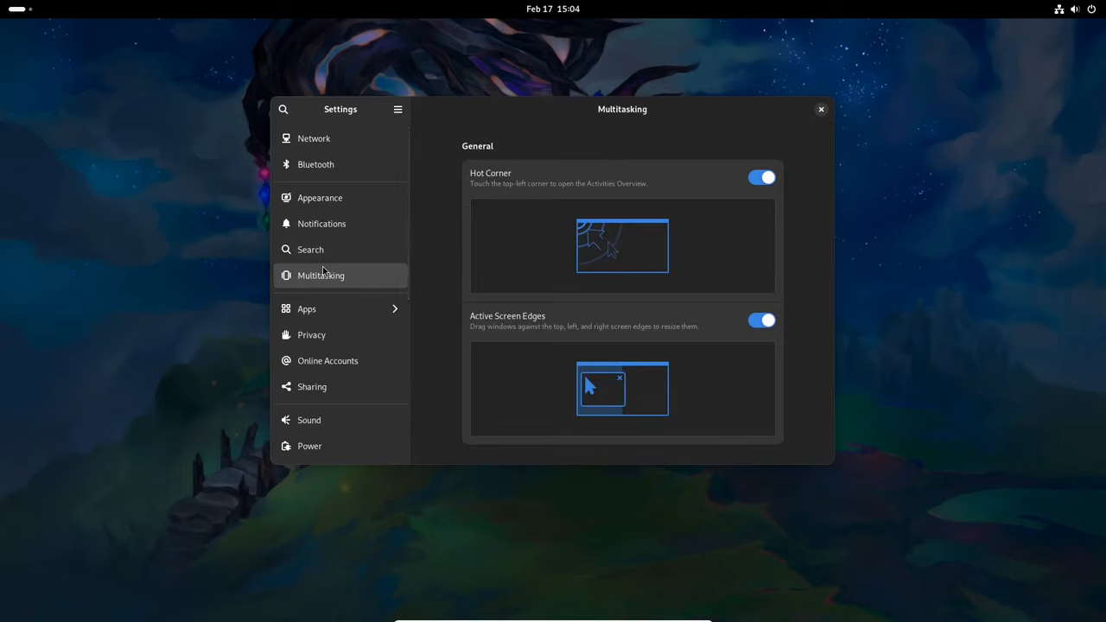
pyautogui.click(307, 307)
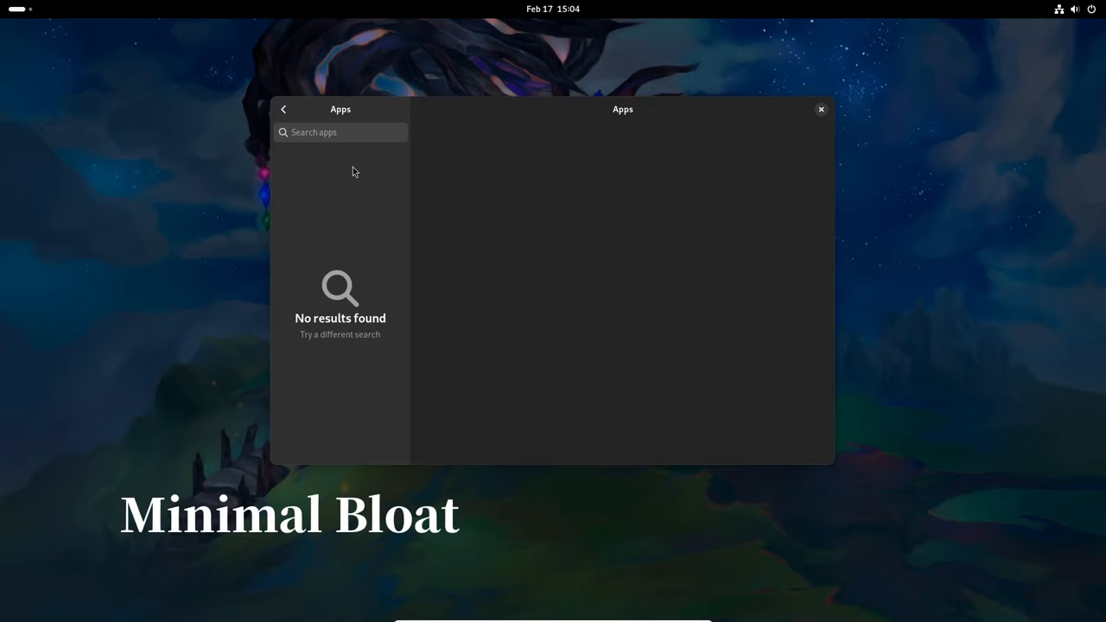
pyautogui.moveTo(292, 120)
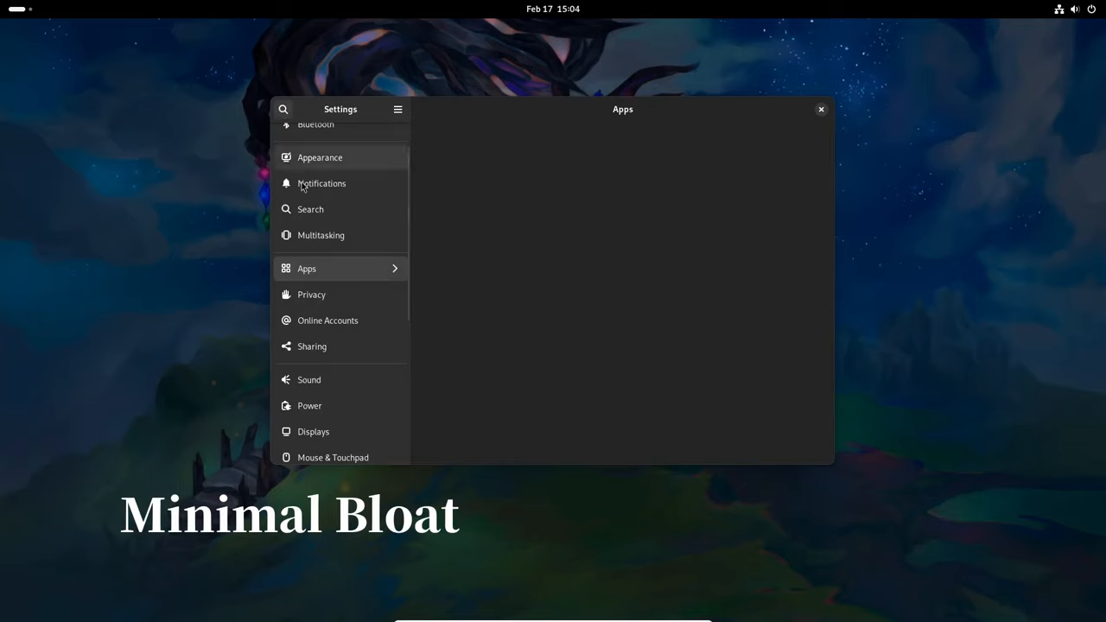
pyautogui.moveTo(339, 259)
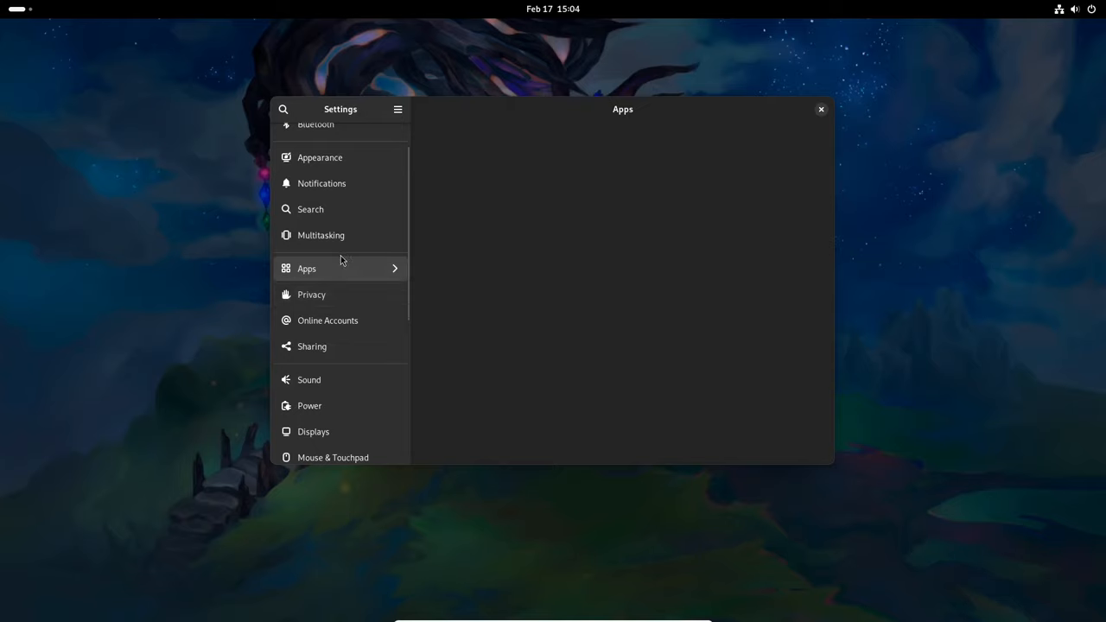
# Browse Privacy, Sharing, Sound, Power, Displays, Mouse & Touchpad, Keyboard, Printers and the uncalibrated Color page
pyautogui.click(311, 294)
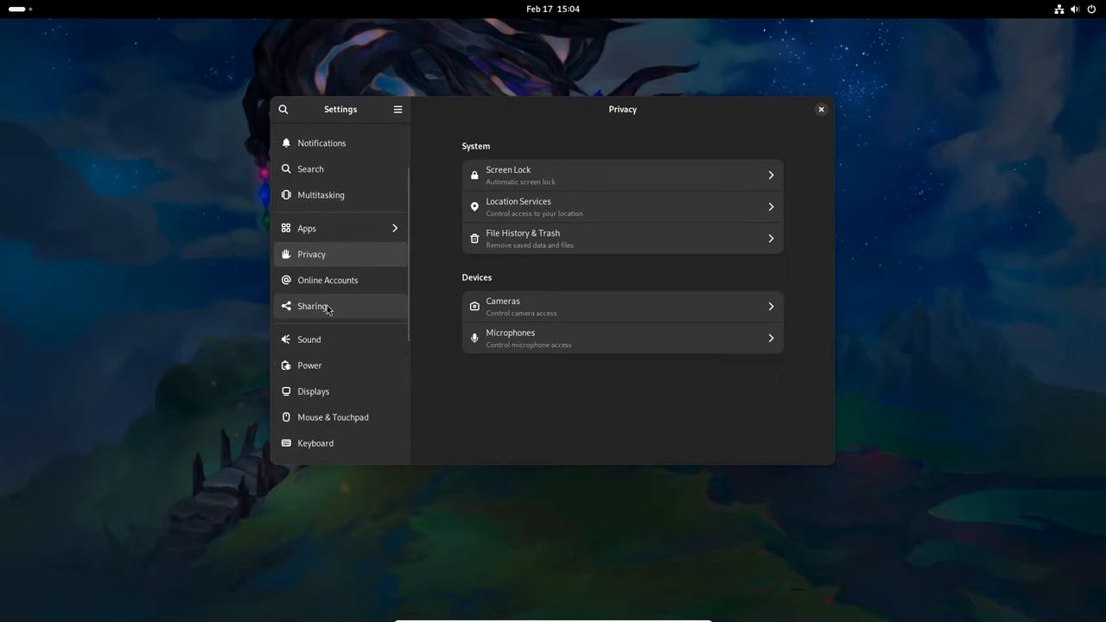
pyautogui.click(311, 306)
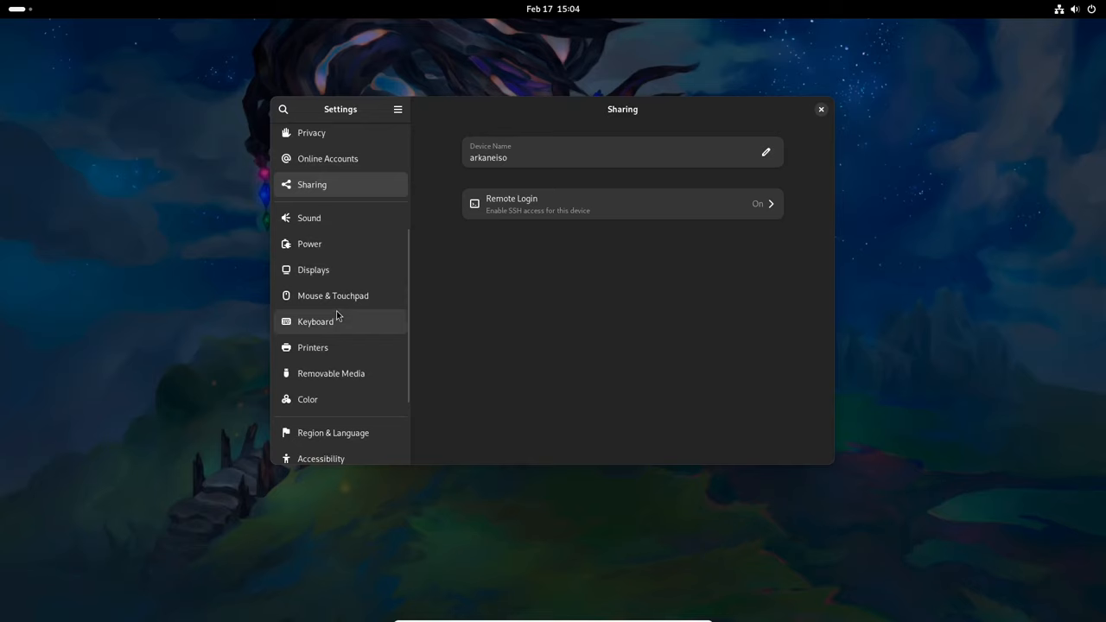
pyautogui.click(307, 218)
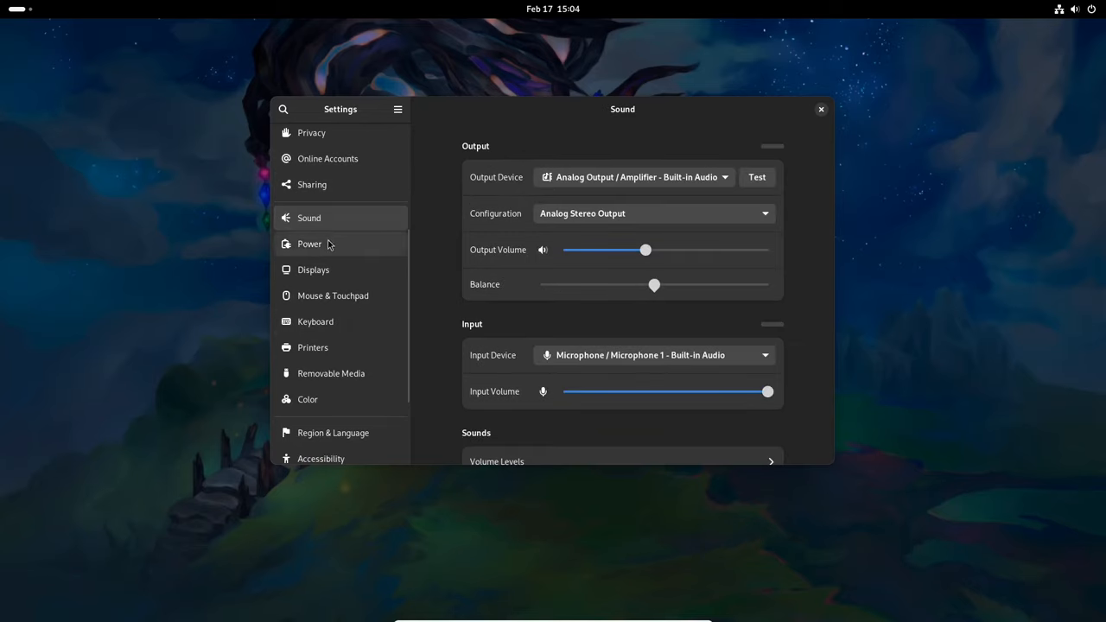
pyautogui.click(310, 243)
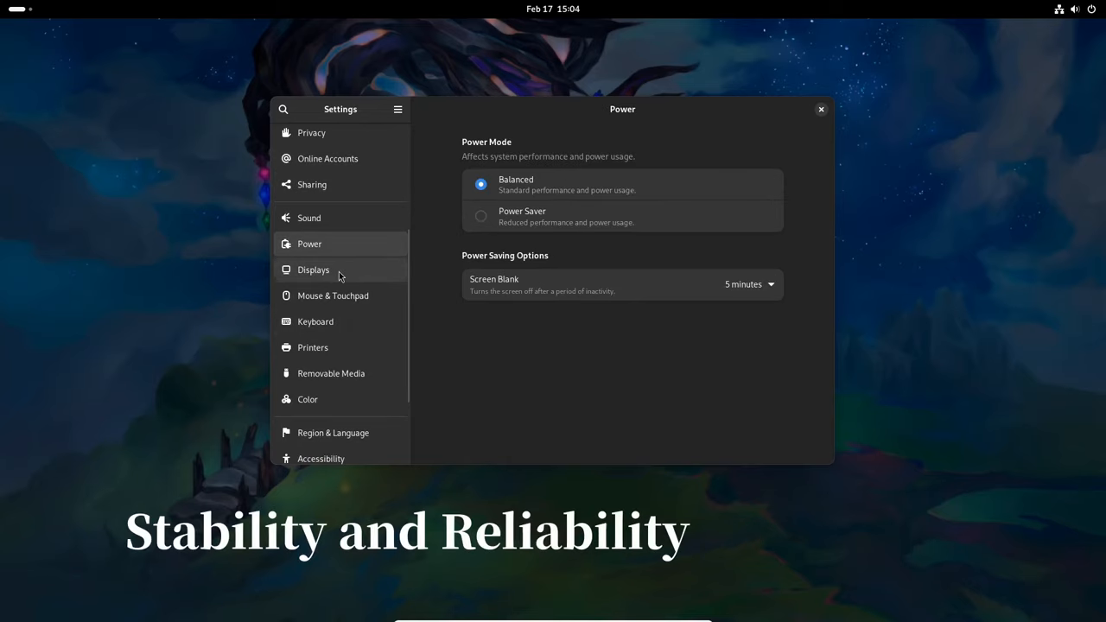
pyautogui.click(313, 270)
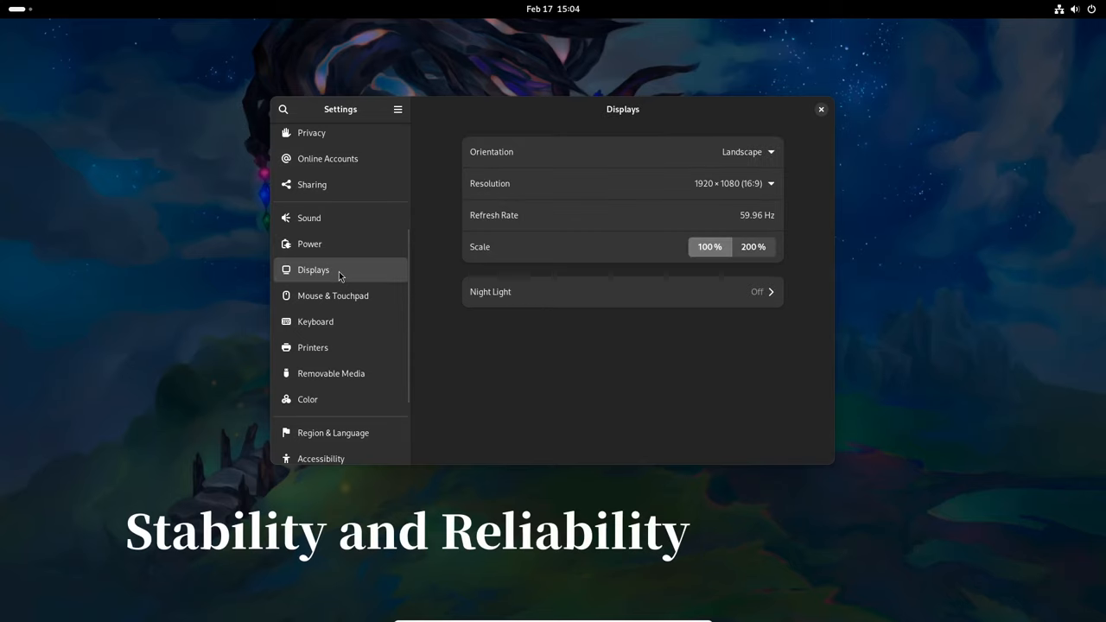
pyautogui.click(332, 295)
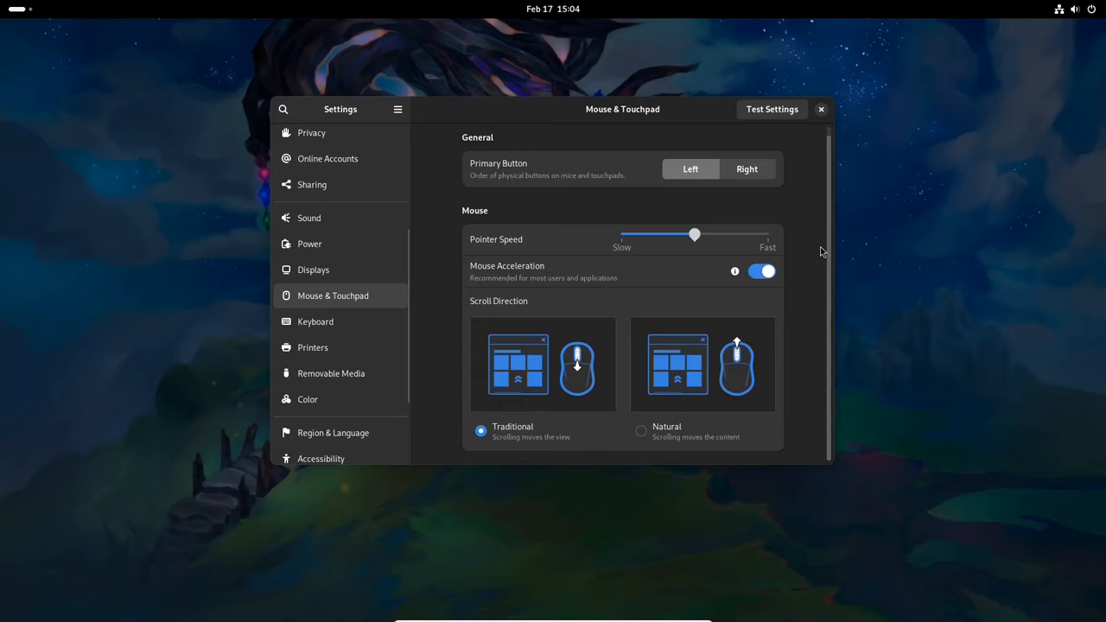
pyautogui.click(314, 322)
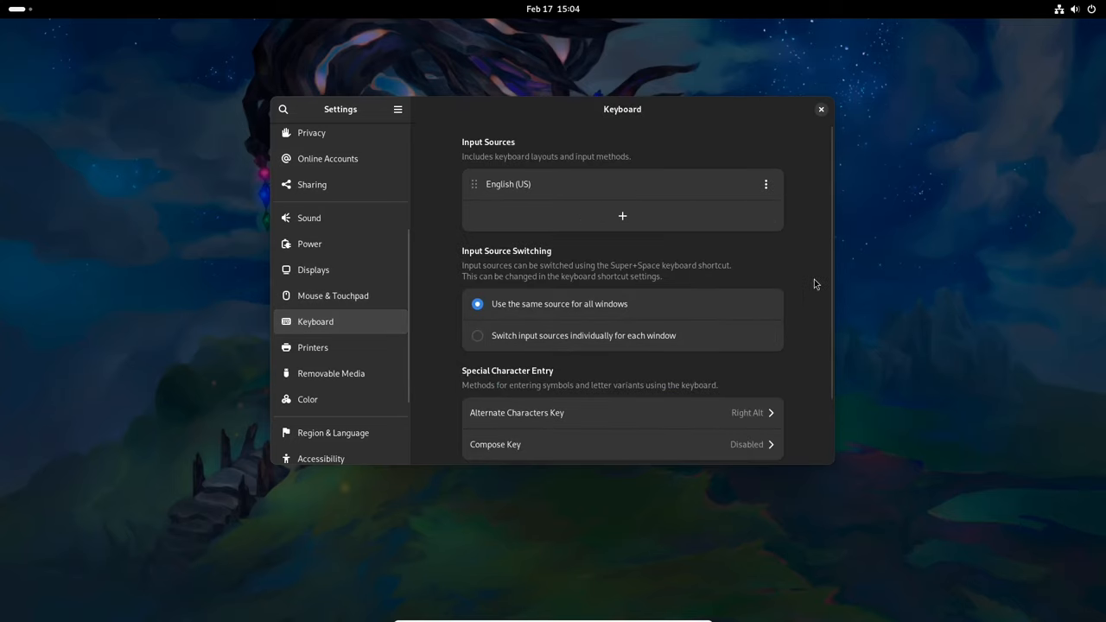
pyautogui.click(312, 347)
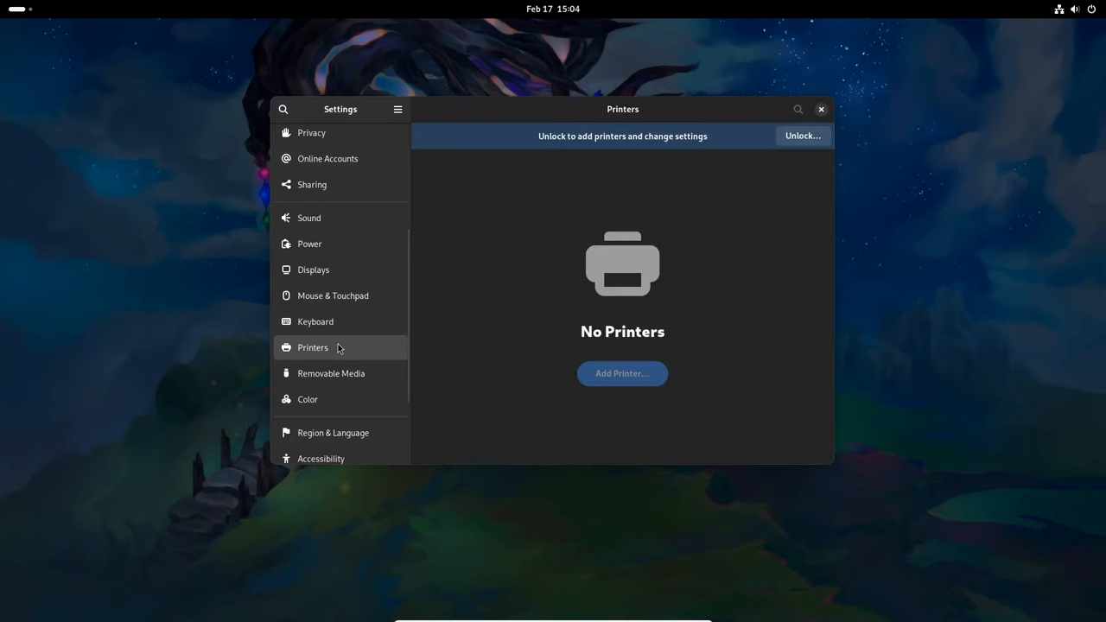
pyautogui.click(307, 399)
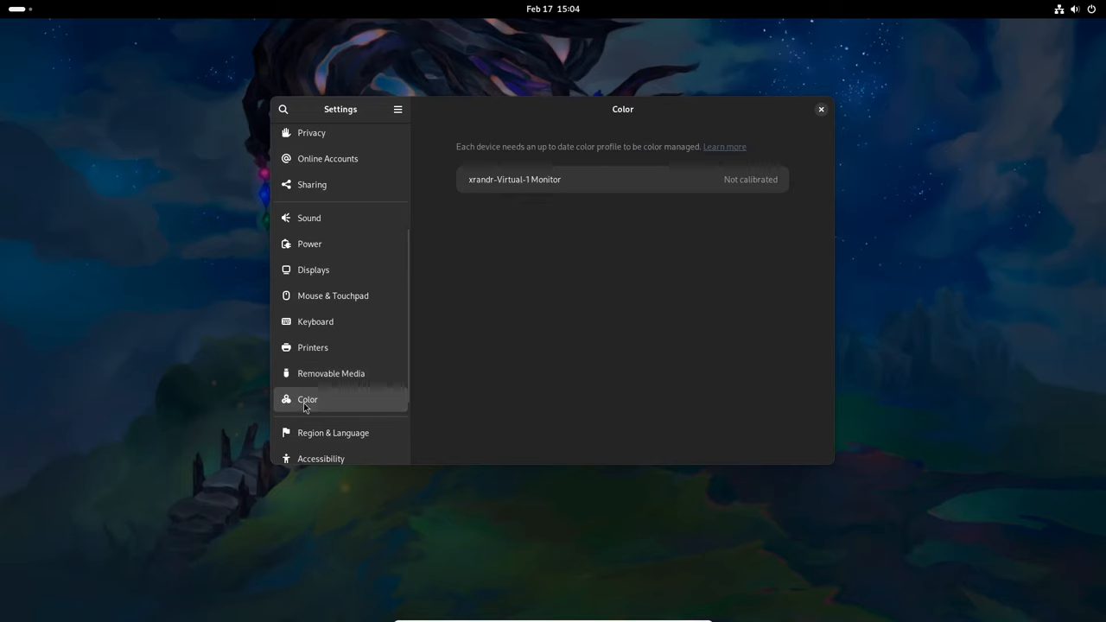
pyautogui.scroll(-3)
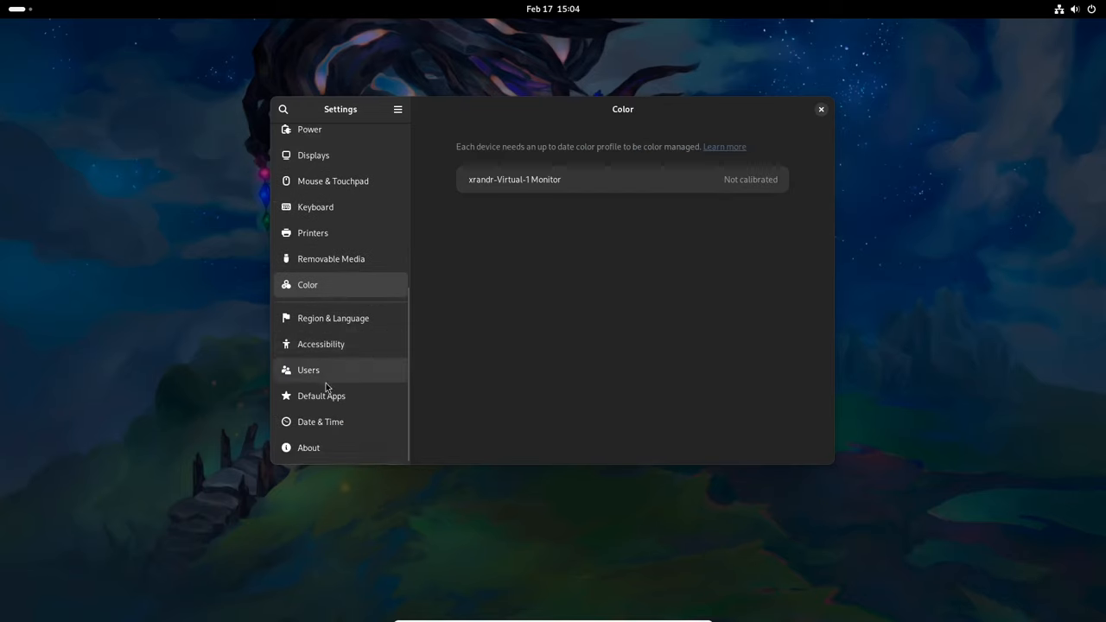
pyautogui.moveTo(332, 446)
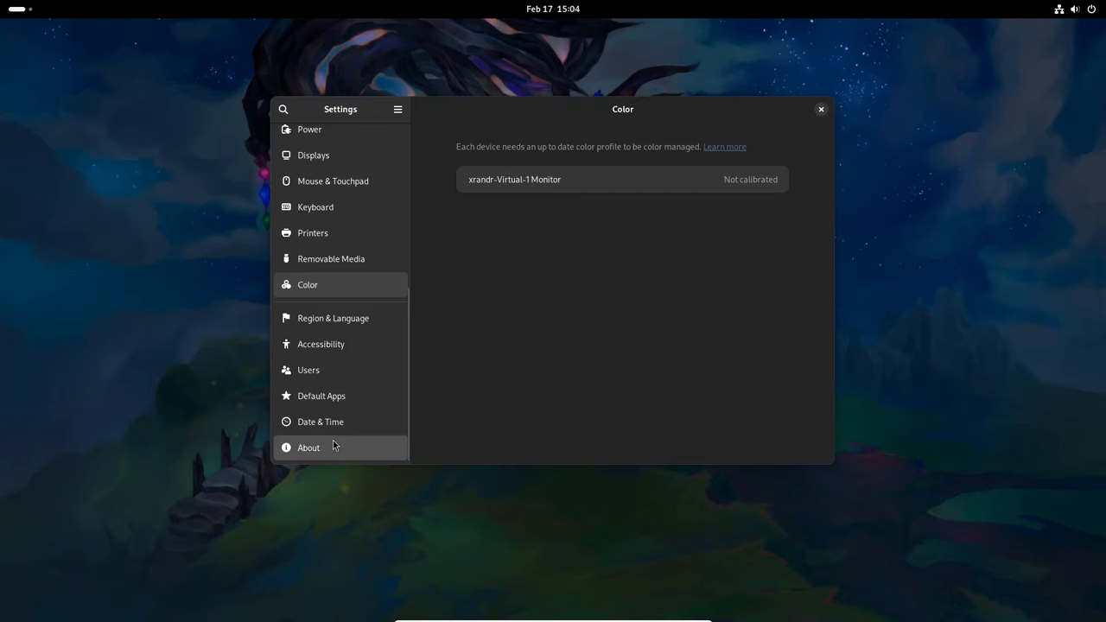
# View the Arkane Linux About page again and close Settings to the workspace overview
pyautogui.click(307, 447)
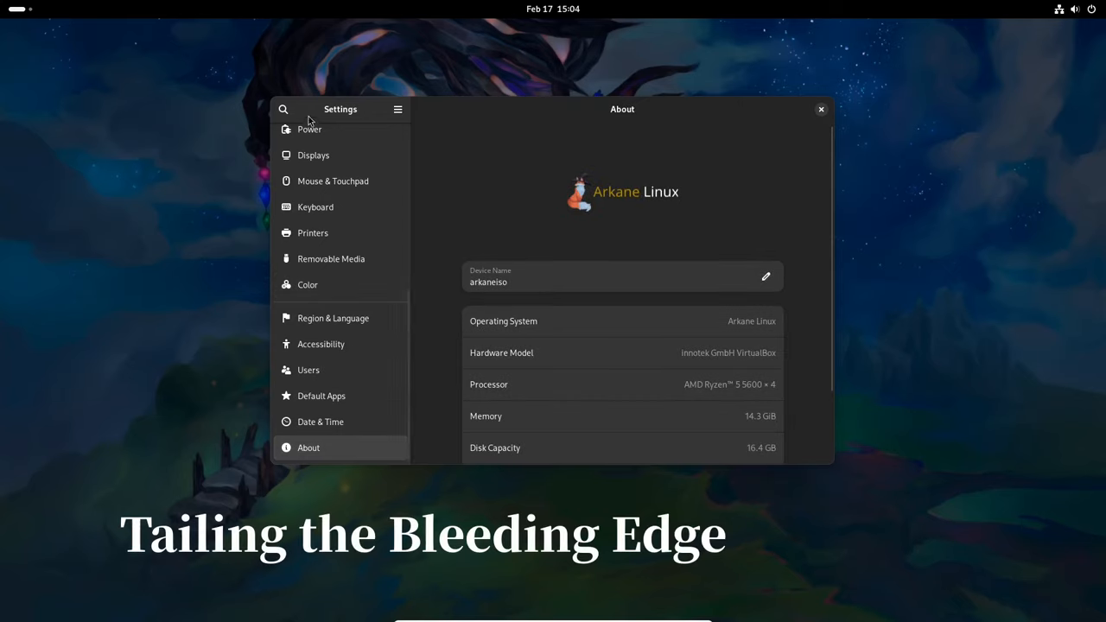
pyautogui.moveTo(515, 216)
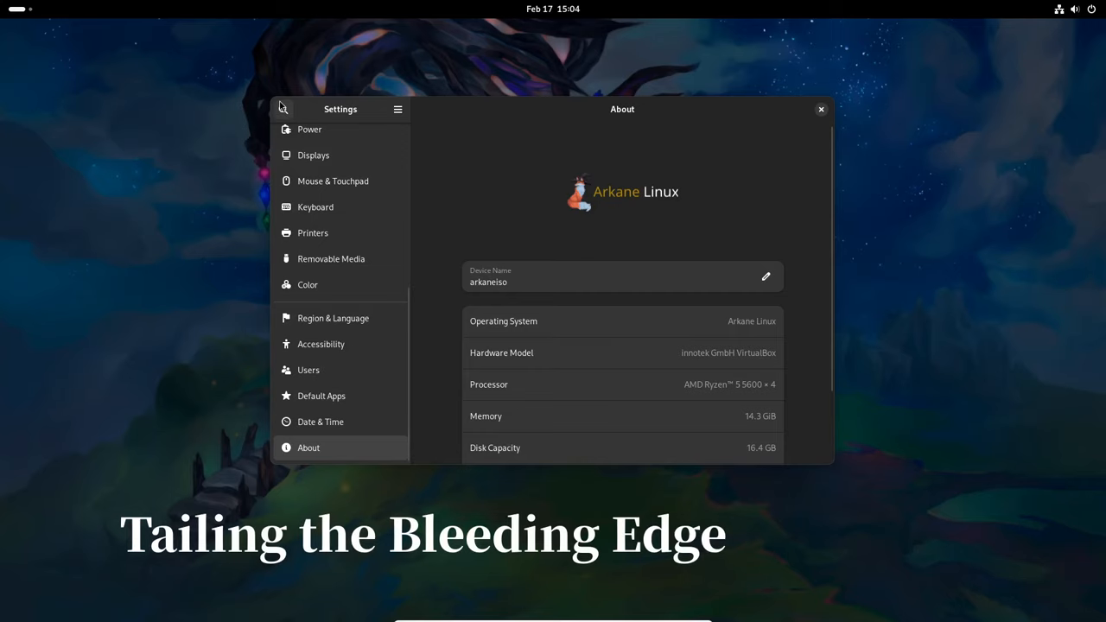
pyautogui.click(819, 109)
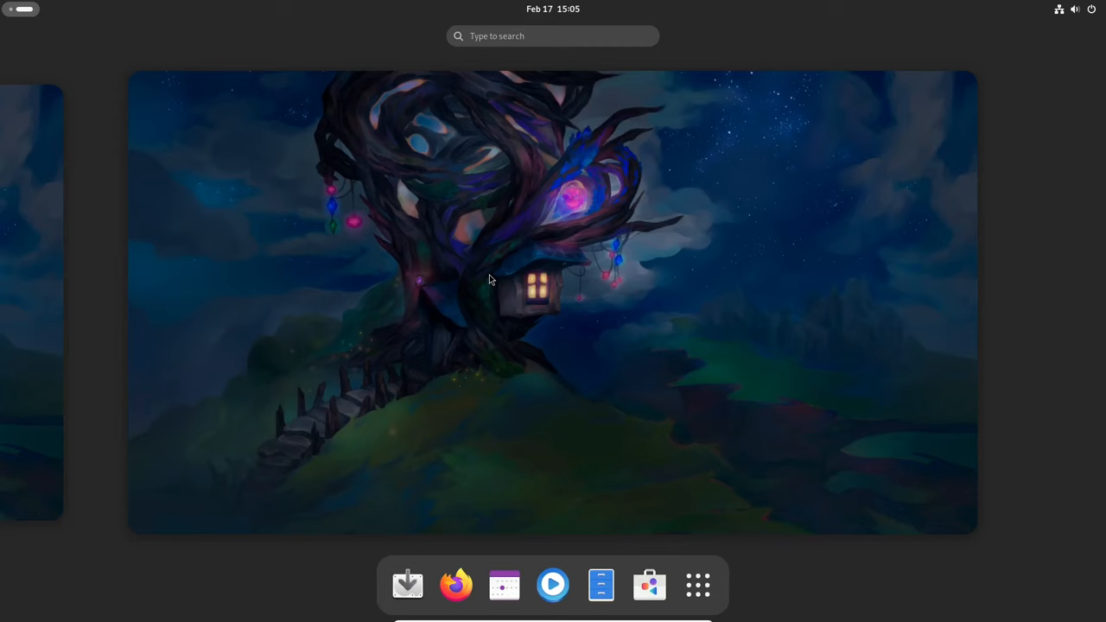
# Launch Document Scanner from the app grid and move its window to the screen centre
pyautogui.click(698, 584)
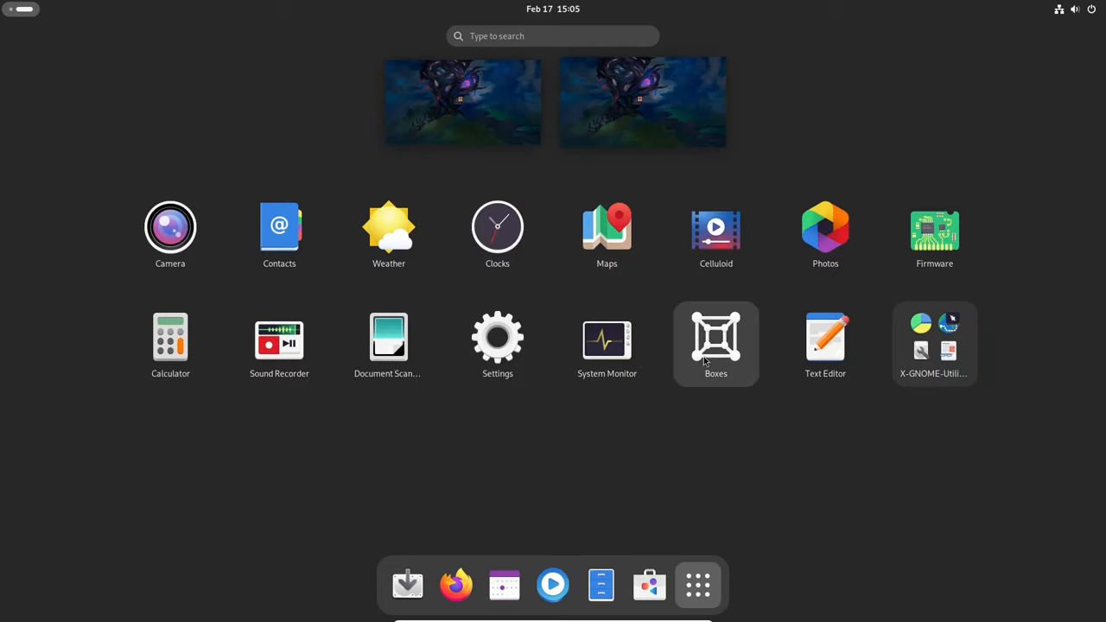
pyautogui.click(387, 337)
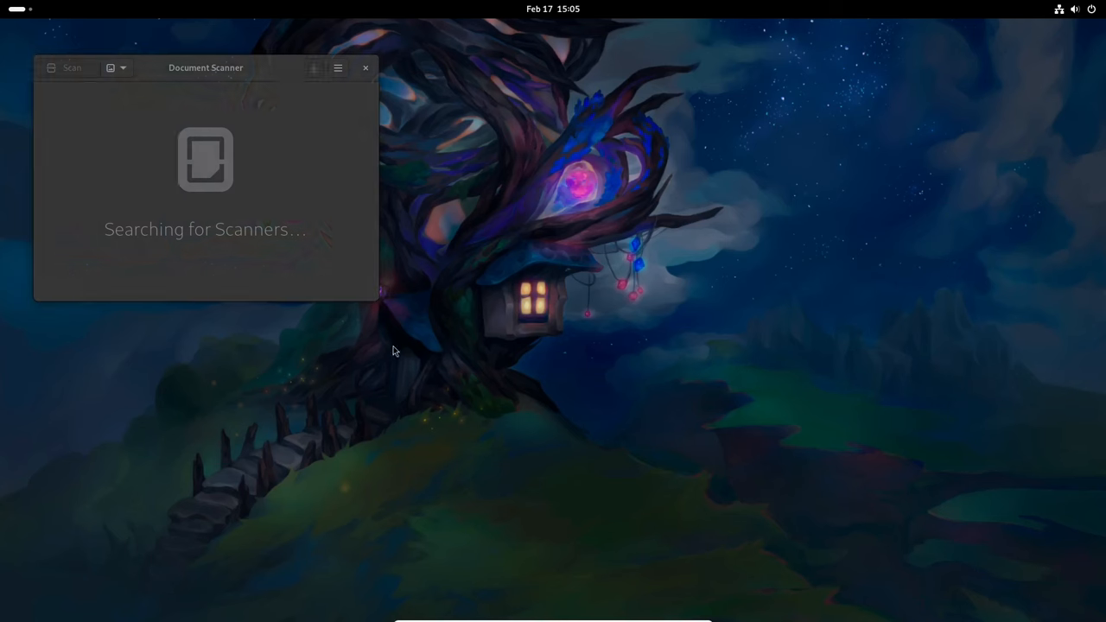
pyautogui.moveTo(206, 67); pyautogui.dragTo(556, 115)
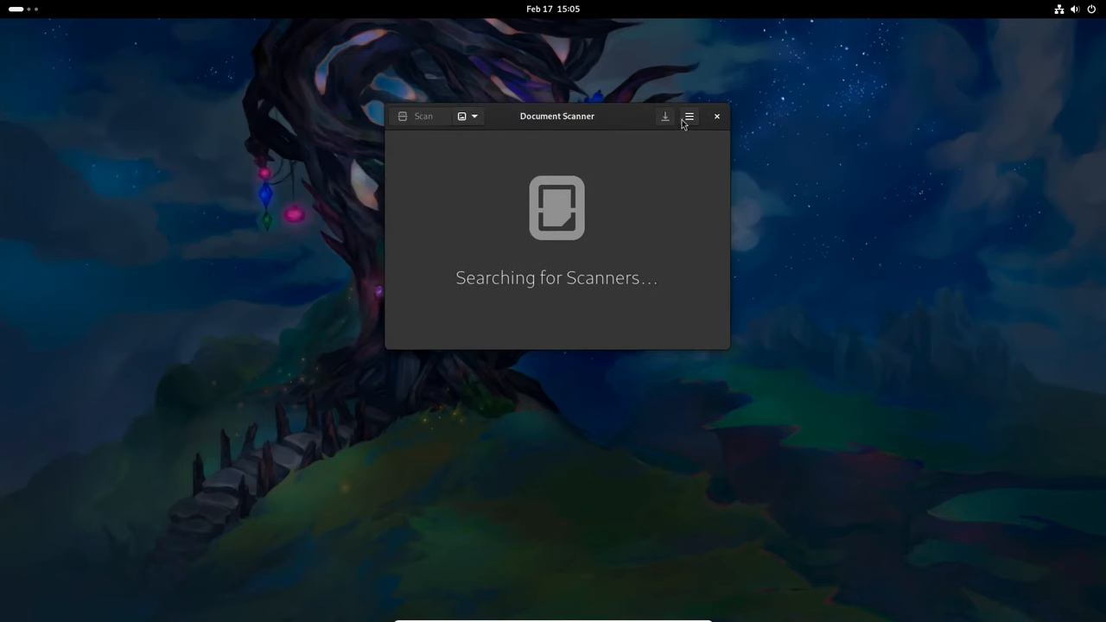
# Check Document Scanner's About dialog (version 44.0, no scanners found) and close the app
pyautogui.click(688, 116)
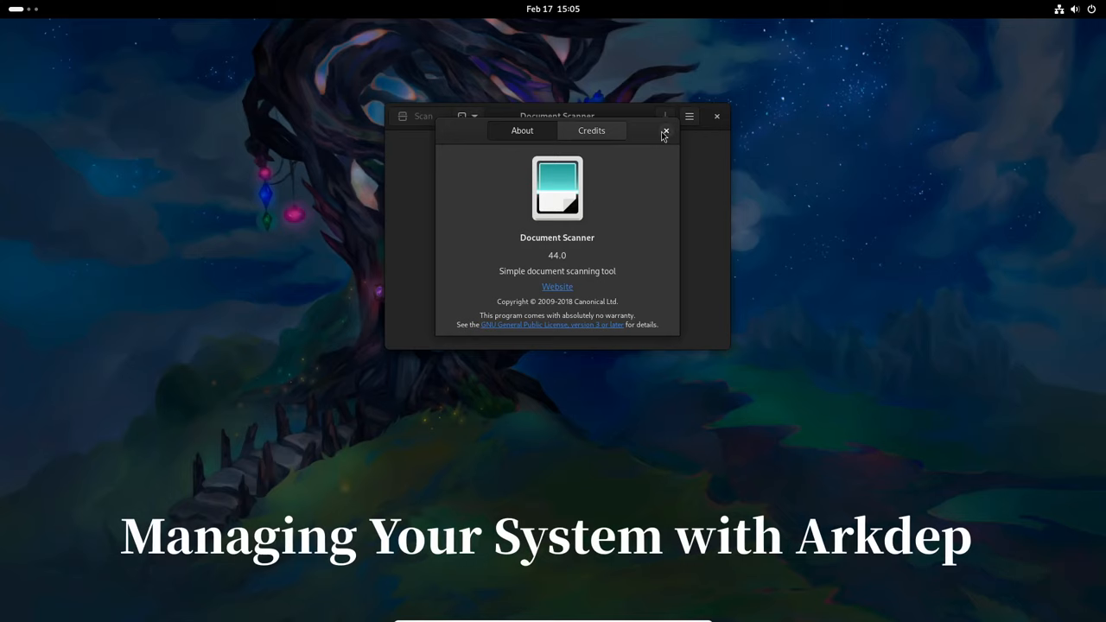
pyautogui.click(666, 131)
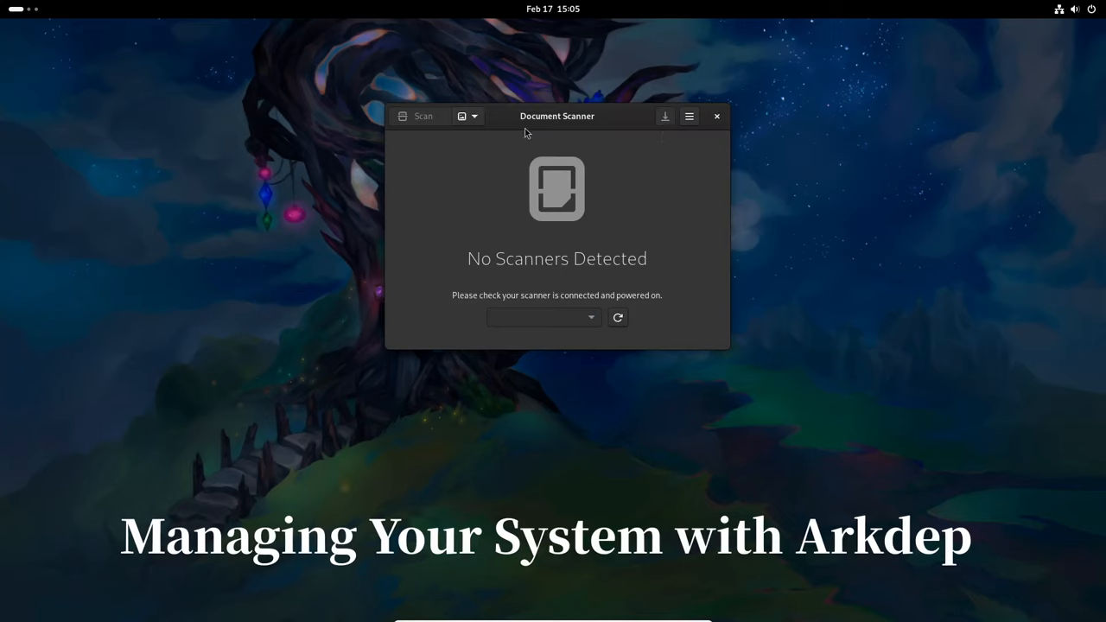
pyautogui.click(474, 116)
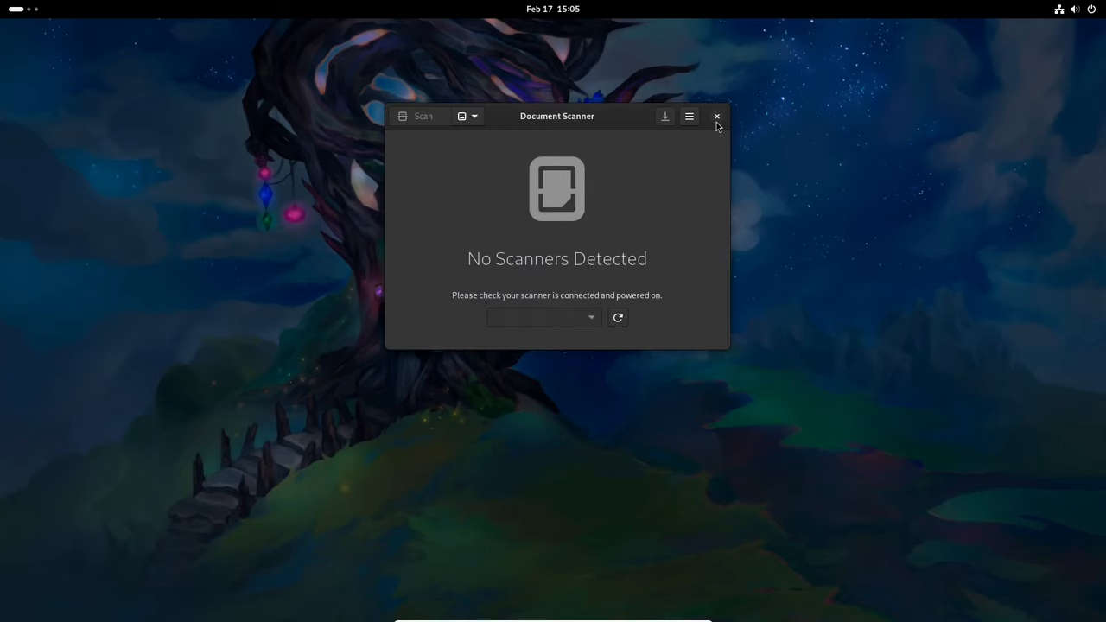
pyautogui.click(715, 116)
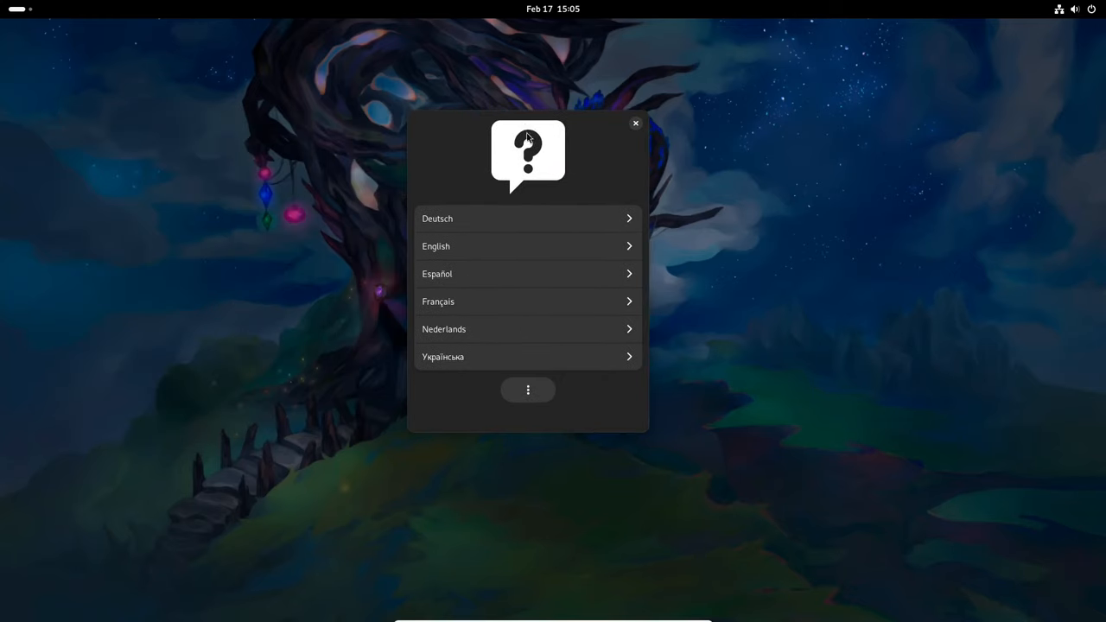
pyautogui.moveTo(613, 246)
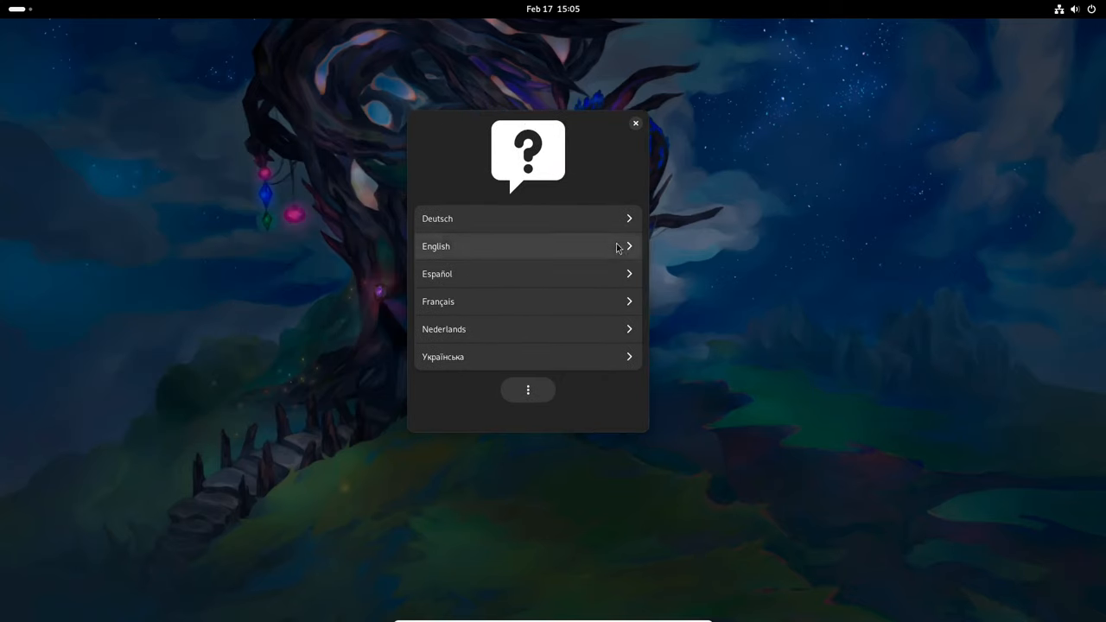
# Step the installer through English, Welcome and English (US) layout to Disk Selection, then close it
pyautogui.click(436, 246)
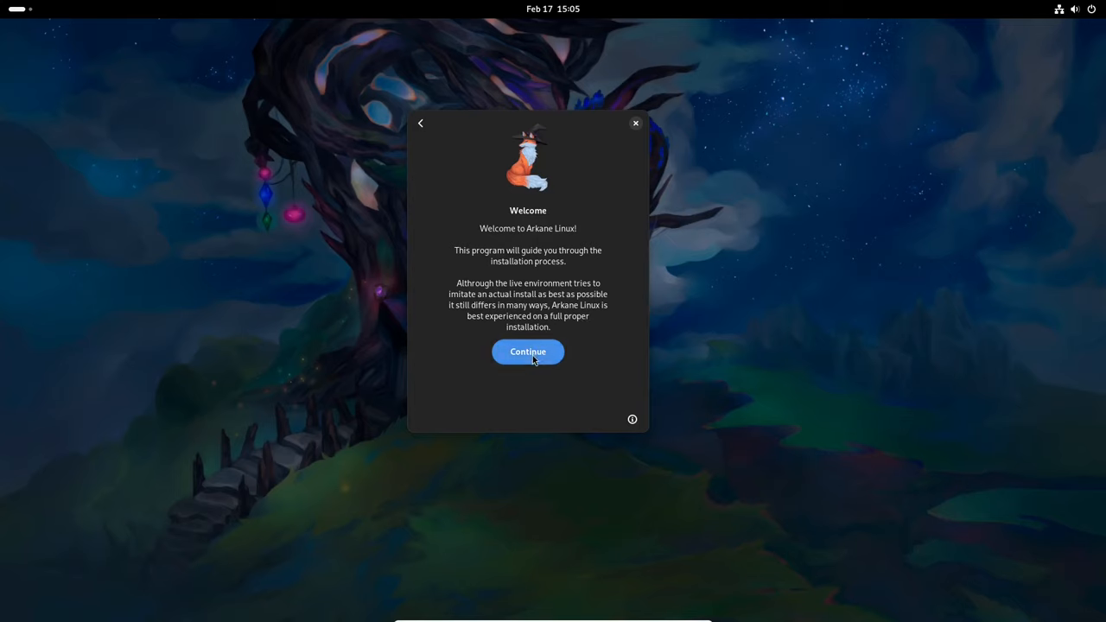
pyautogui.click(527, 352)
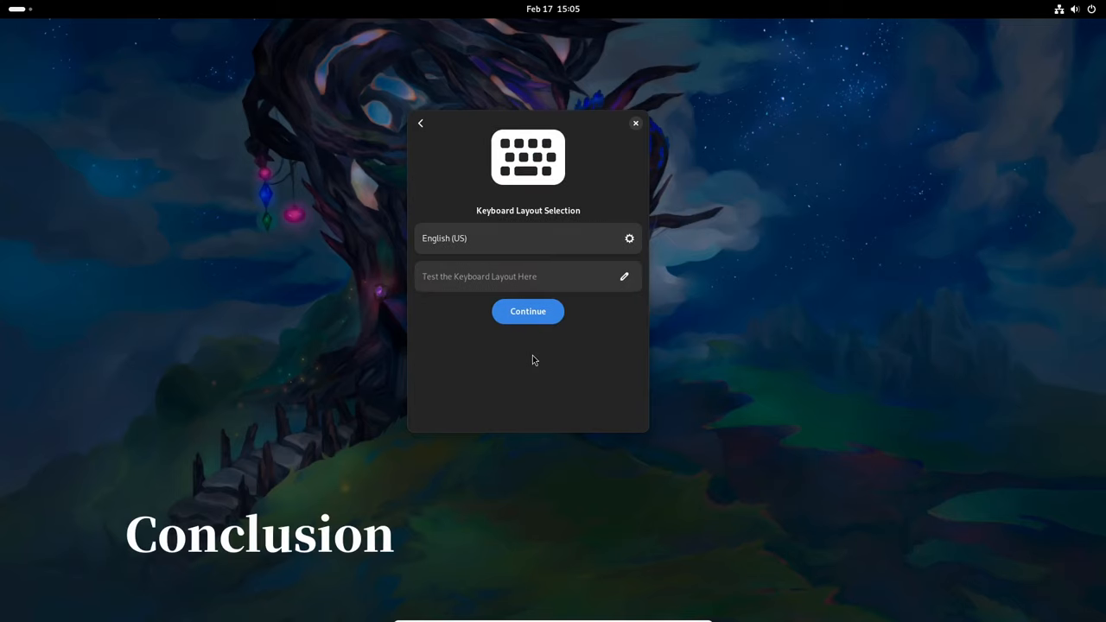
pyautogui.click(529, 311)
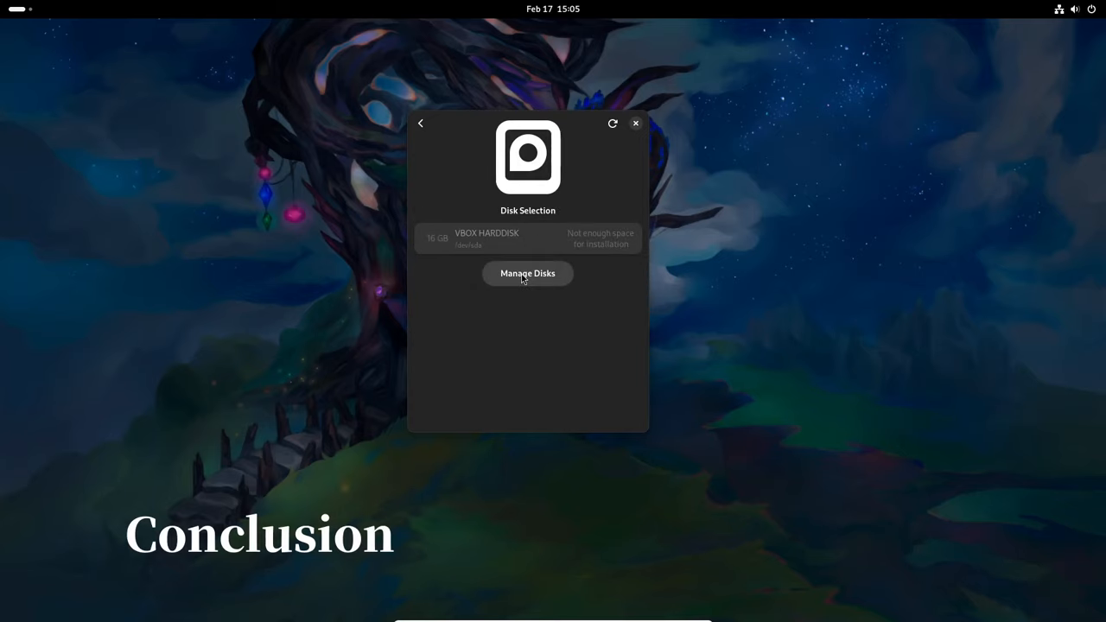
pyautogui.click(527, 273)
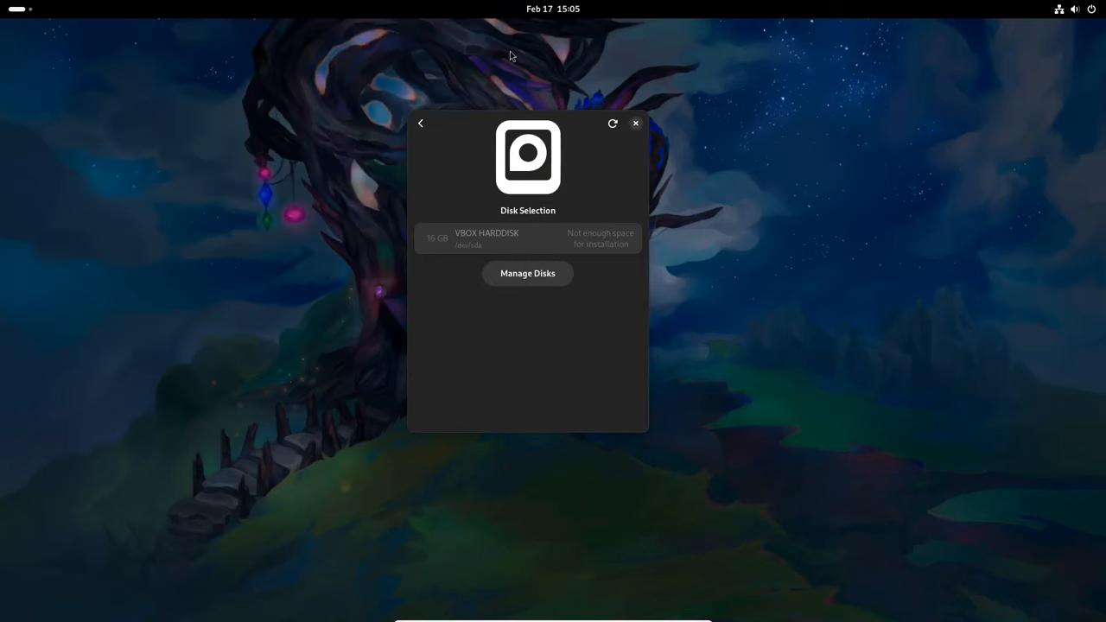
pyautogui.click(636, 122)
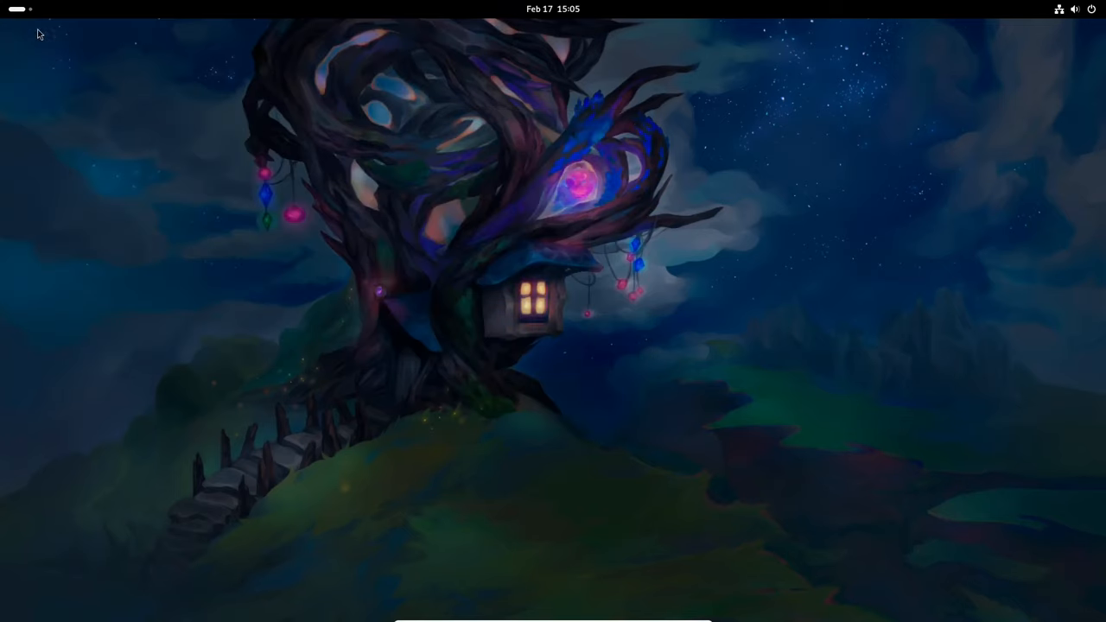
# Browse the Appearance background choices and the Notifications page via Change Background…, then close Settings
pyautogui.click(698, 584)
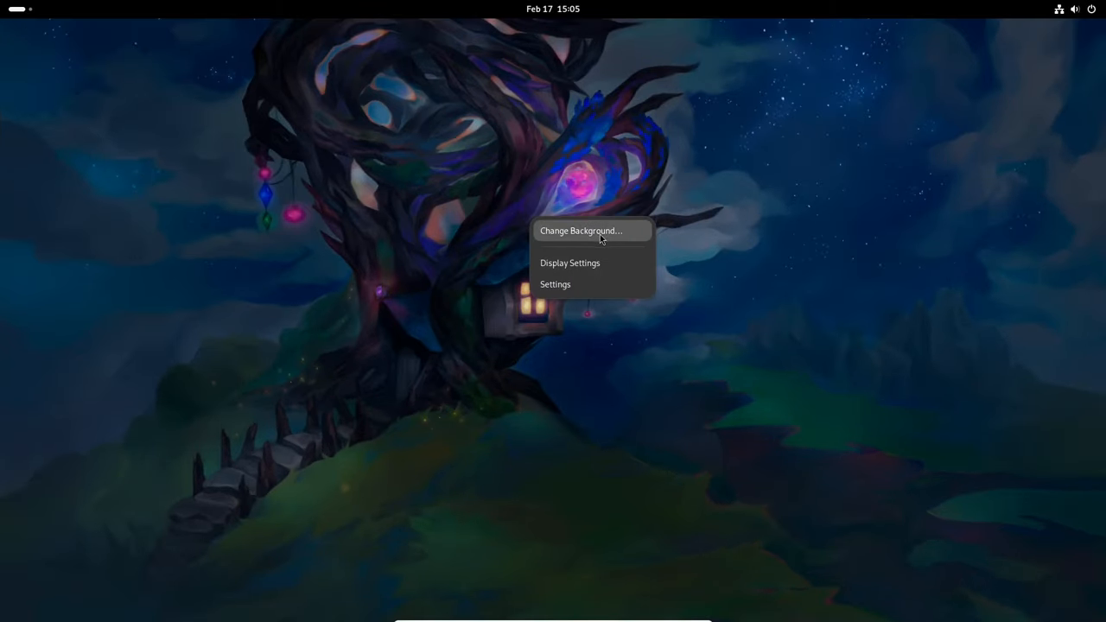
pyautogui.click(581, 231)
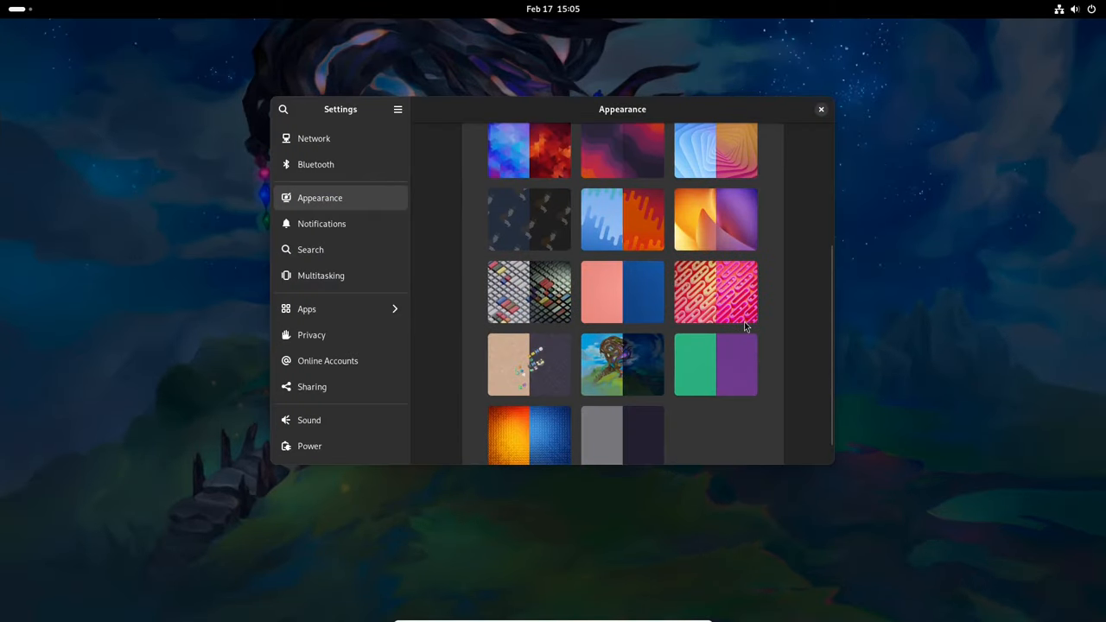
pyautogui.scroll(-3)
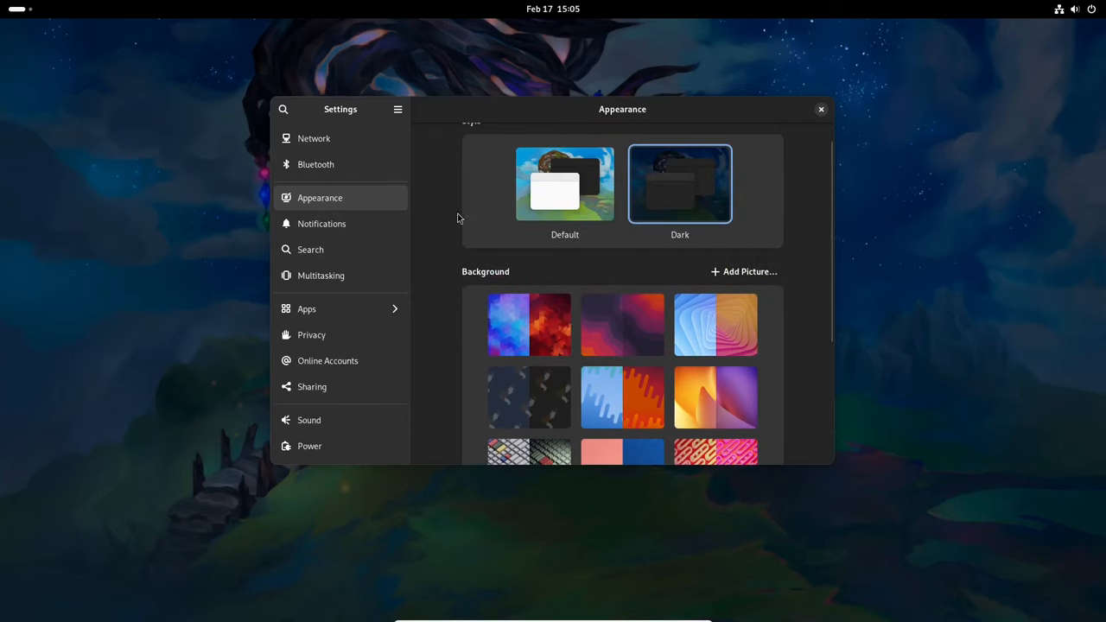
pyautogui.click(322, 225)
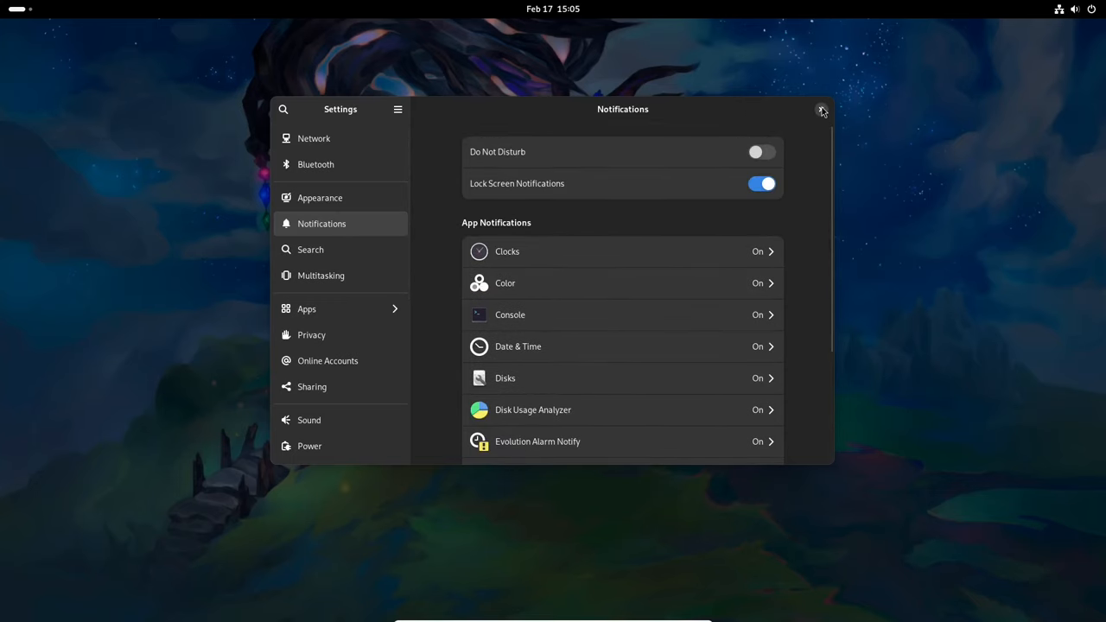
pyautogui.click(820, 111)
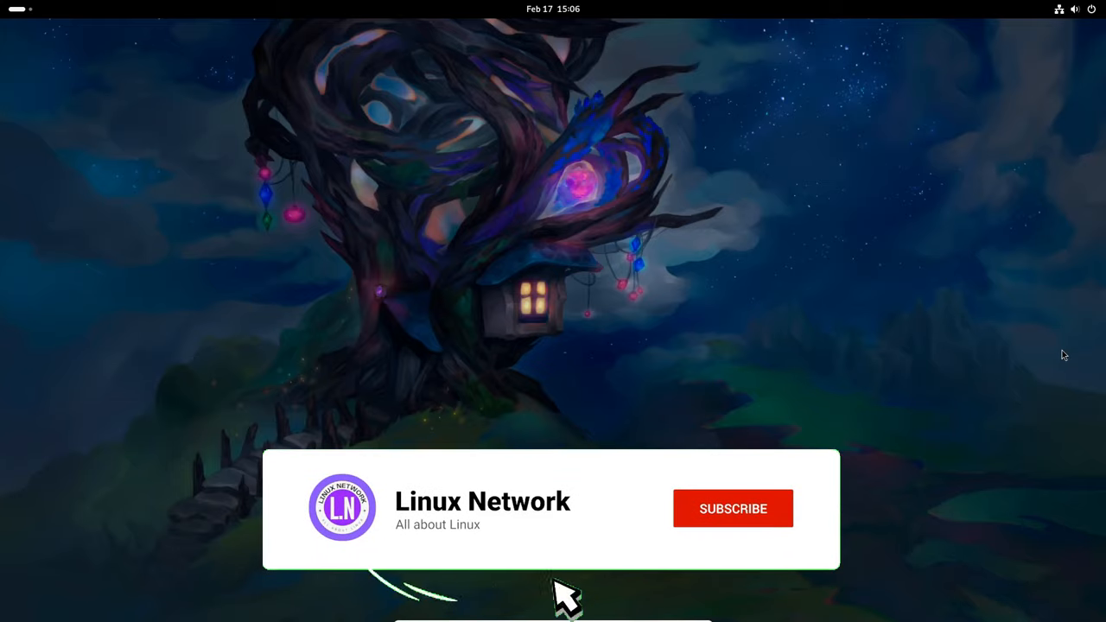
pyautogui.click(732, 508)
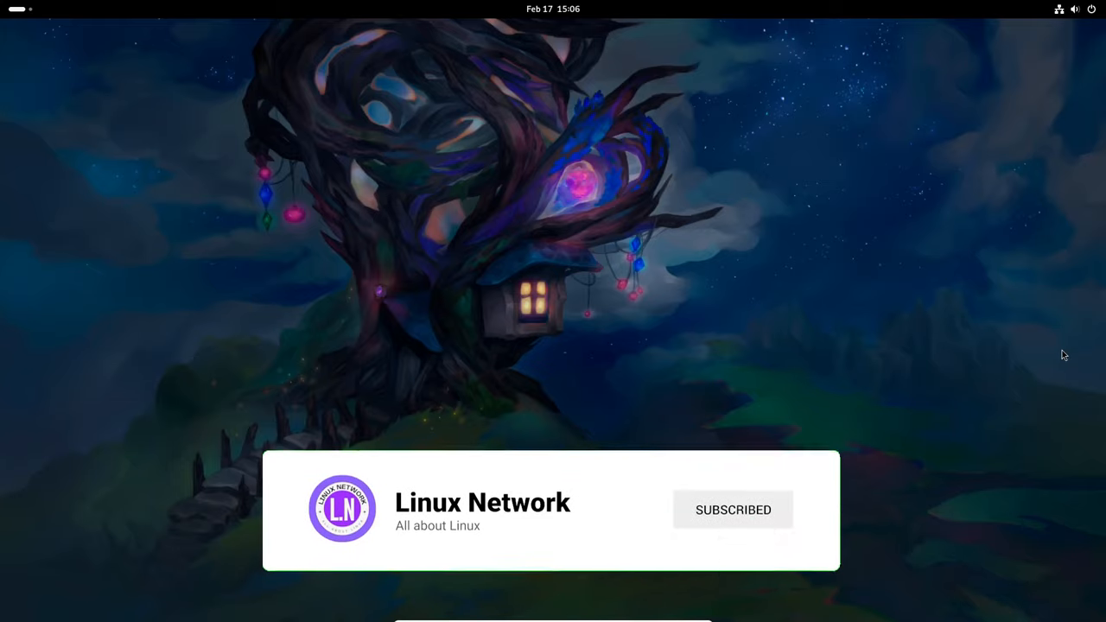